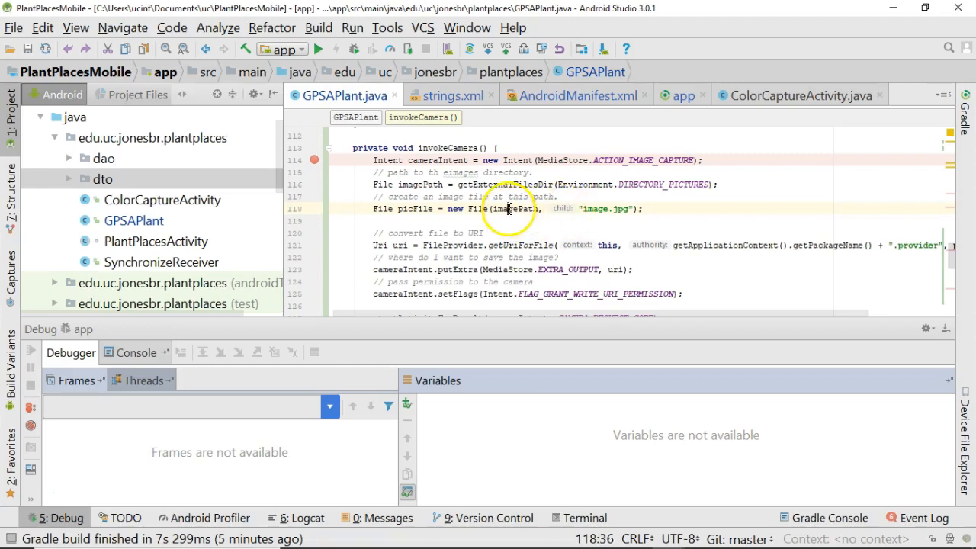
pyautogui.moveTo(589, 244)
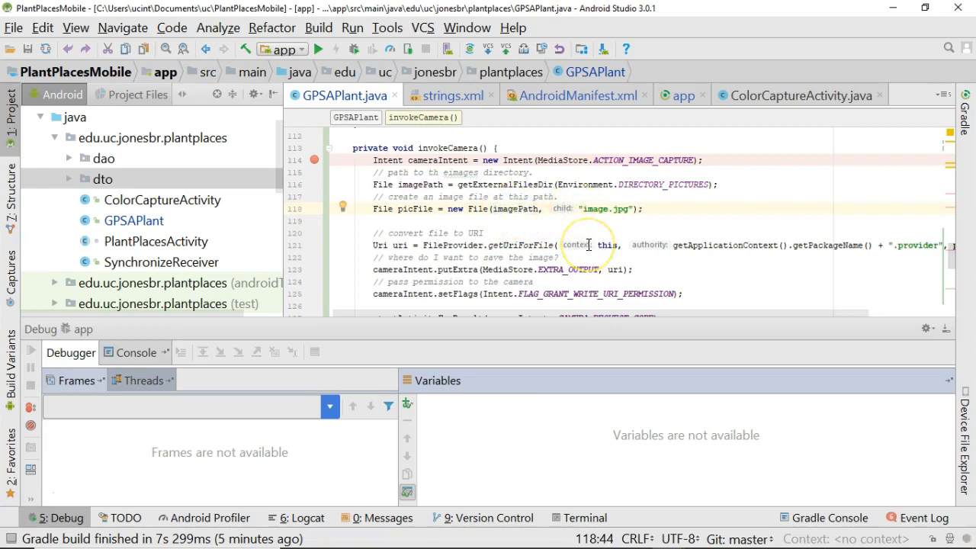
# Replace the "image.jpg" literal with getPictureName() and generate the missing method stub via the quick fix.
pyautogui.doubleClick(615, 209)
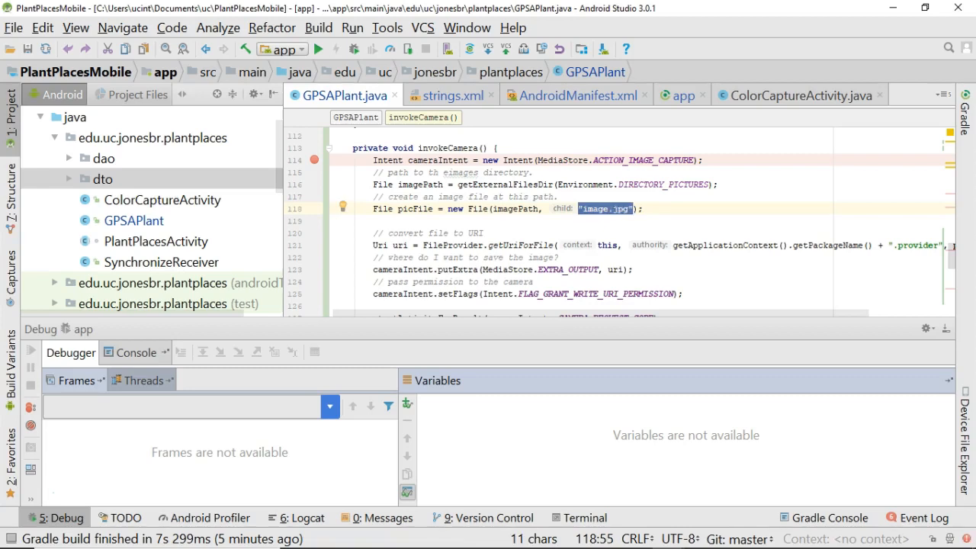
pyautogui.write('getPicture()')
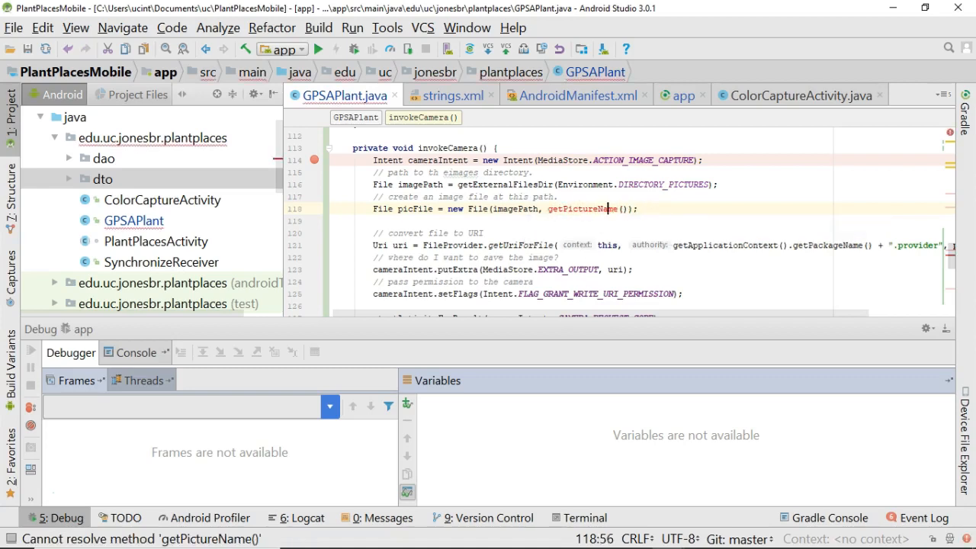
pyautogui.click(581, 208)
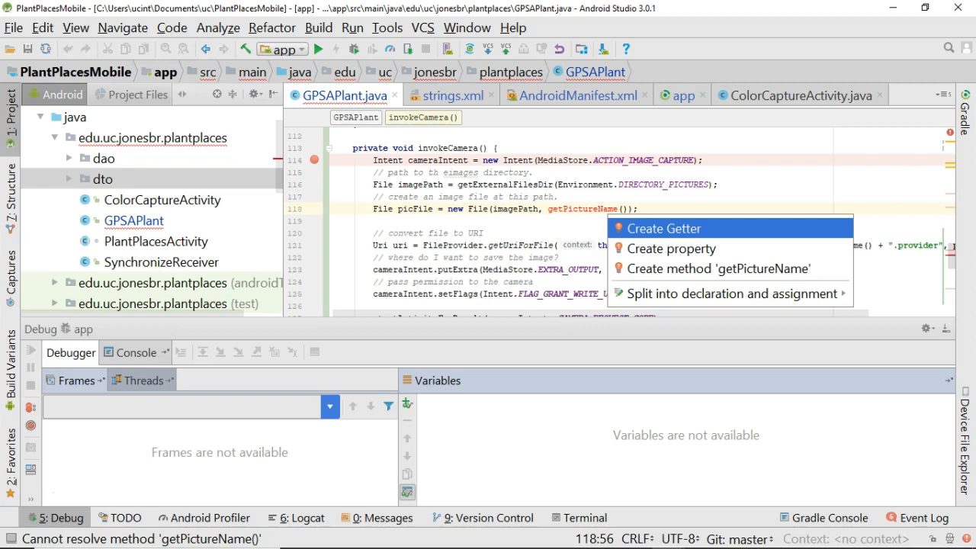
pyautogui.click(717, 268)
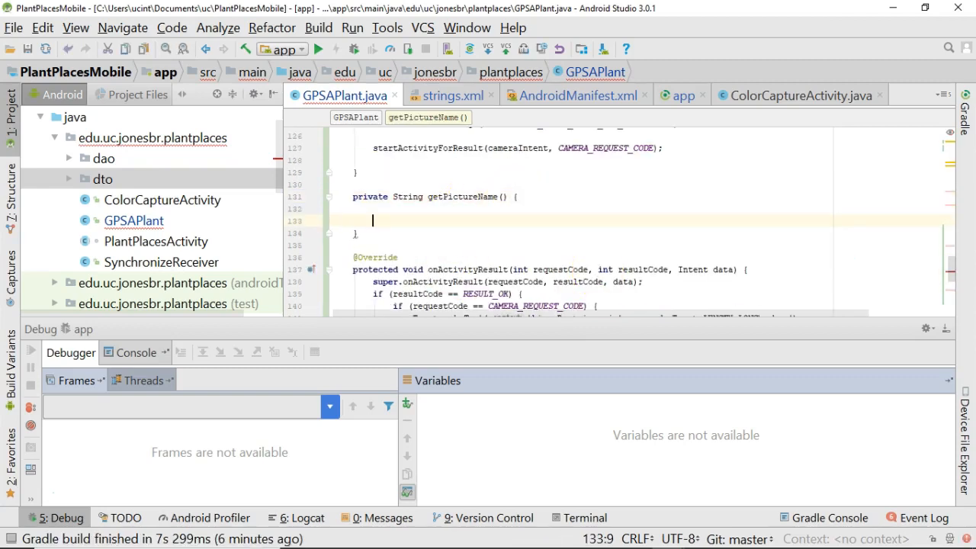
pyautogui.press('Up')
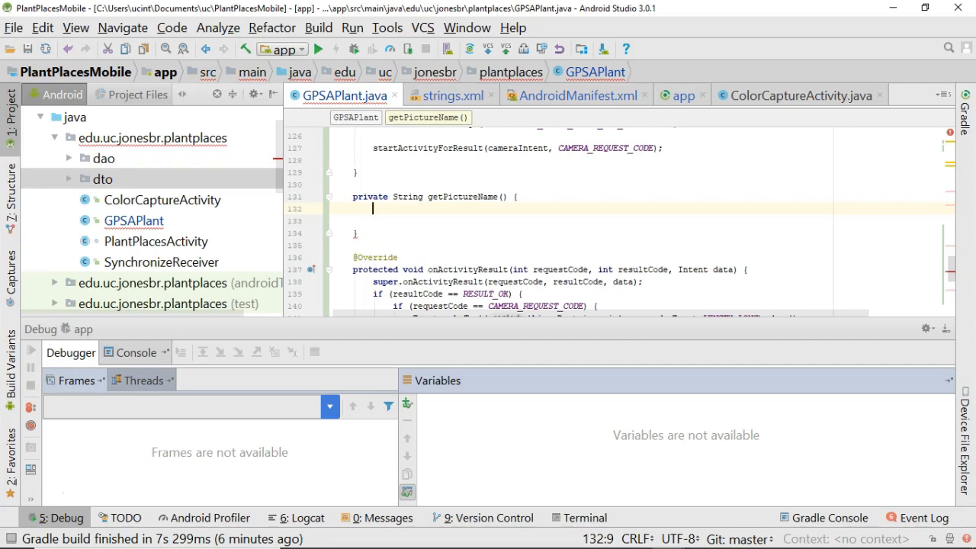
# Declare SimpleDateFormat sdf = new SimpleDateFormat("yyyyMMdd_HHmmss") inside getPictureName().
pyautogui.write('SimpleDateFormat sdf')
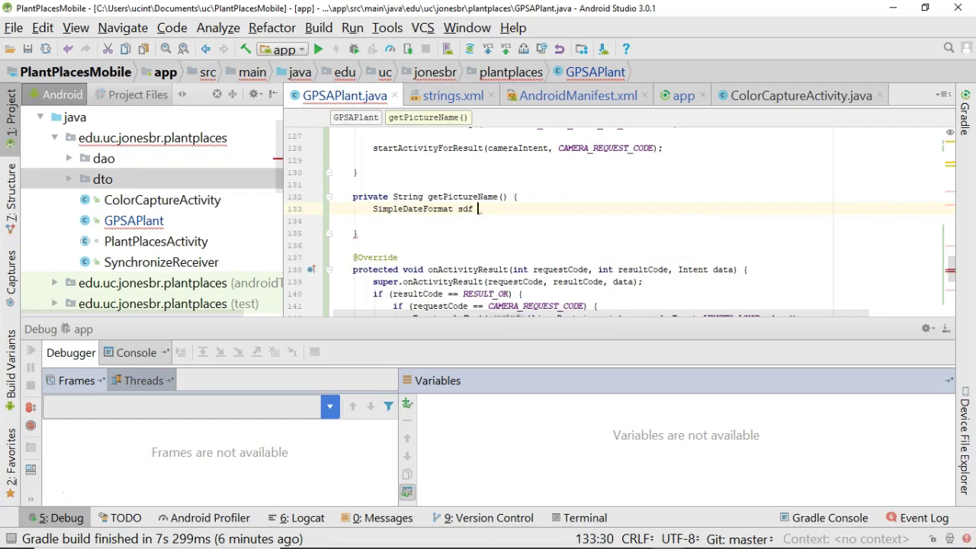
pyautogui.write('= new SimpleDateFormat(')
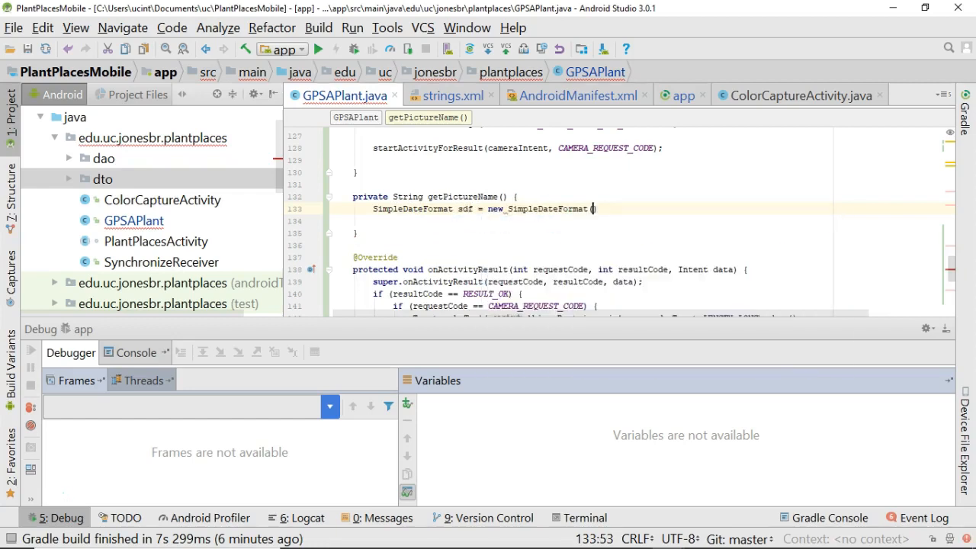
pyautogui.write('(')
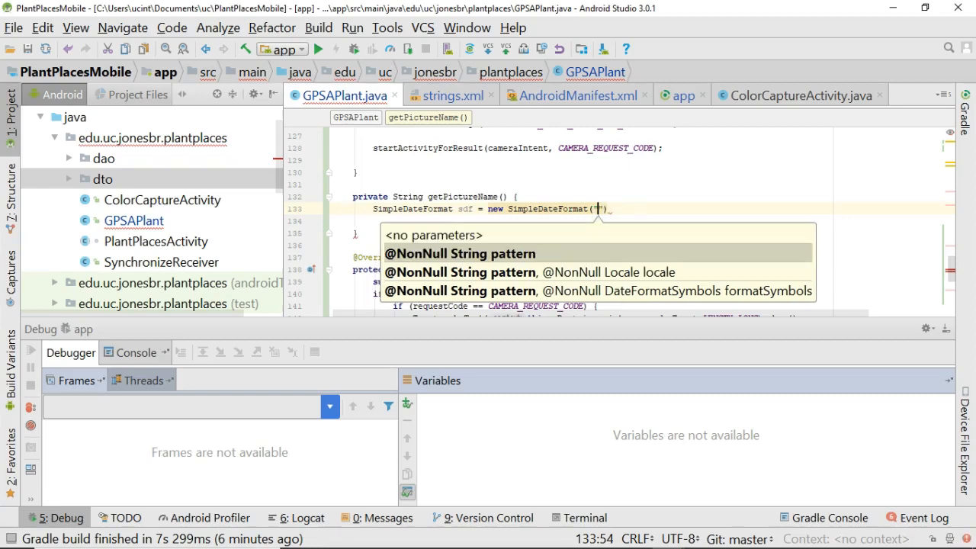
pyautogui.write('yyyy')
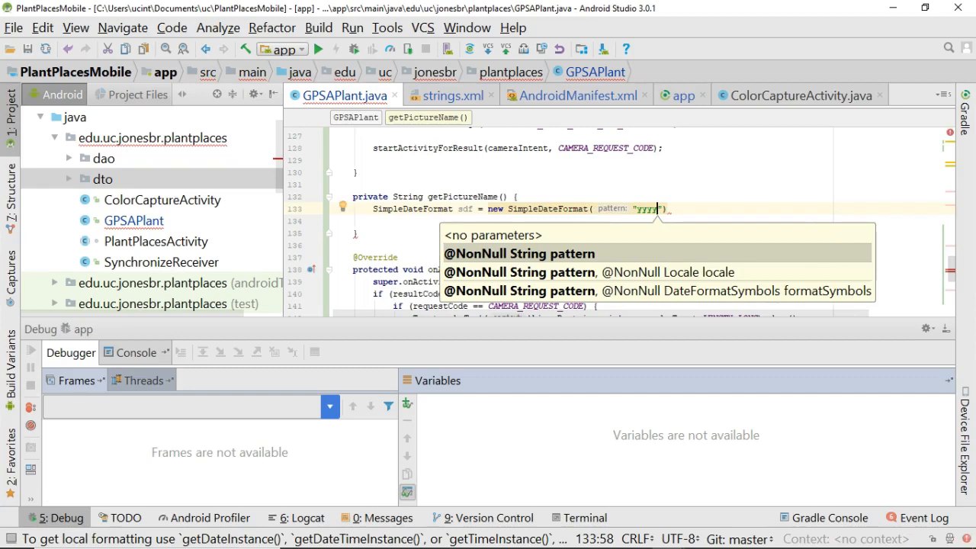
pyautogui.write('MMdd_')
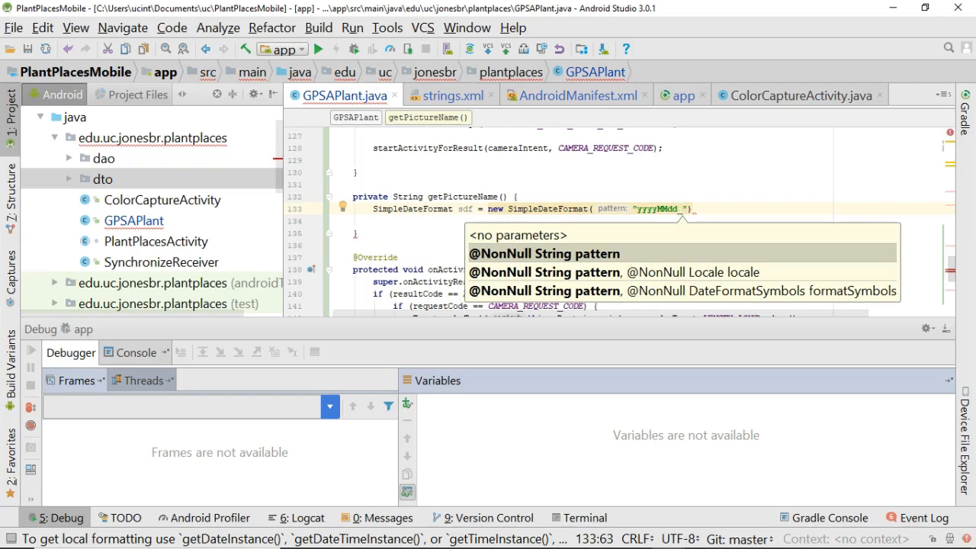
pyautogui.write('HH')
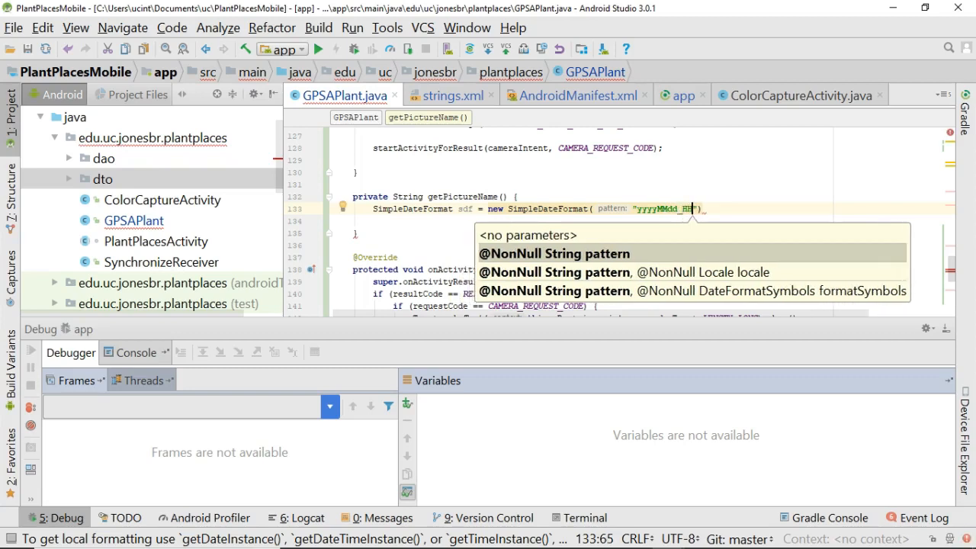
pyautogui.write('mms')
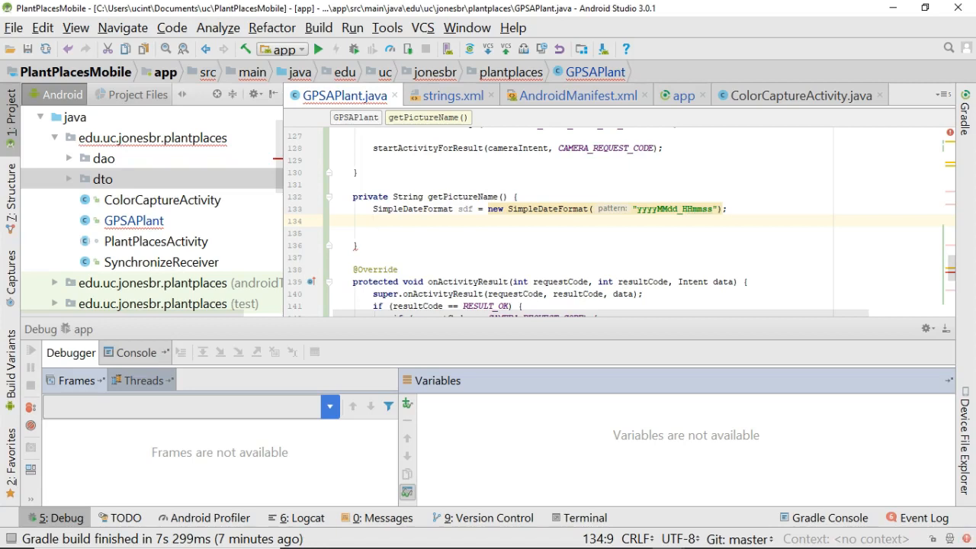
# Add Date now = new Date() using java.util.Date and begin an sdf.format call.
pyautogui.write('sdf.format(new Date());')
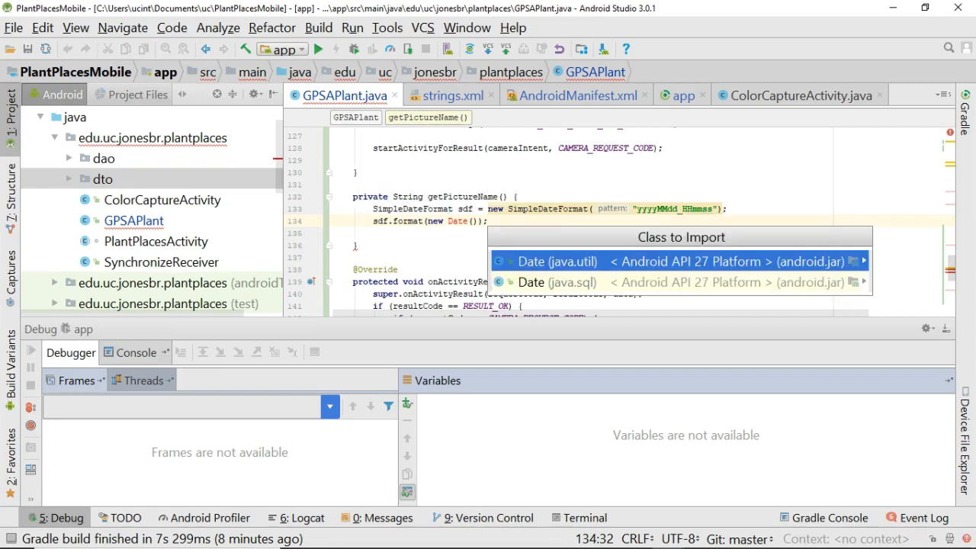
pyautogui.click(555, 261)
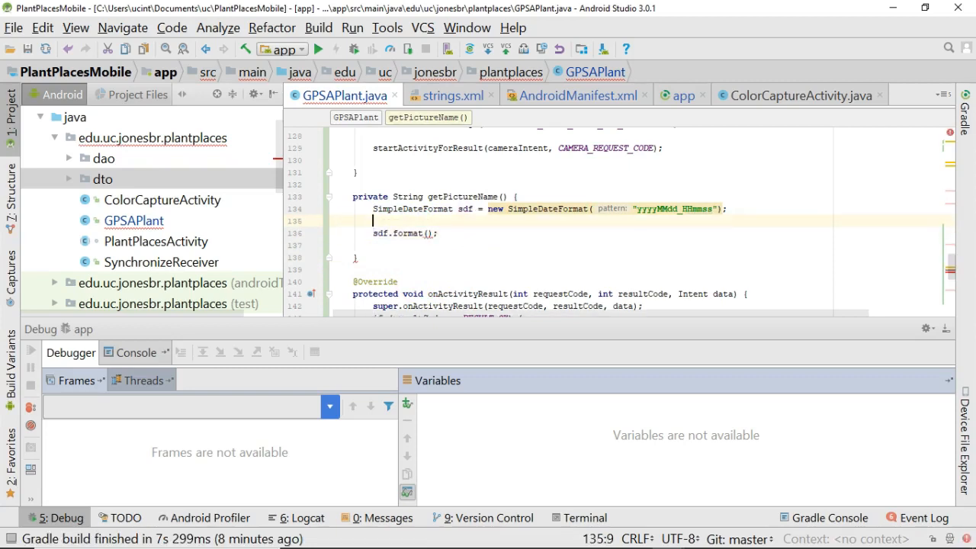
pyautogui.write('Date now = new Date();')
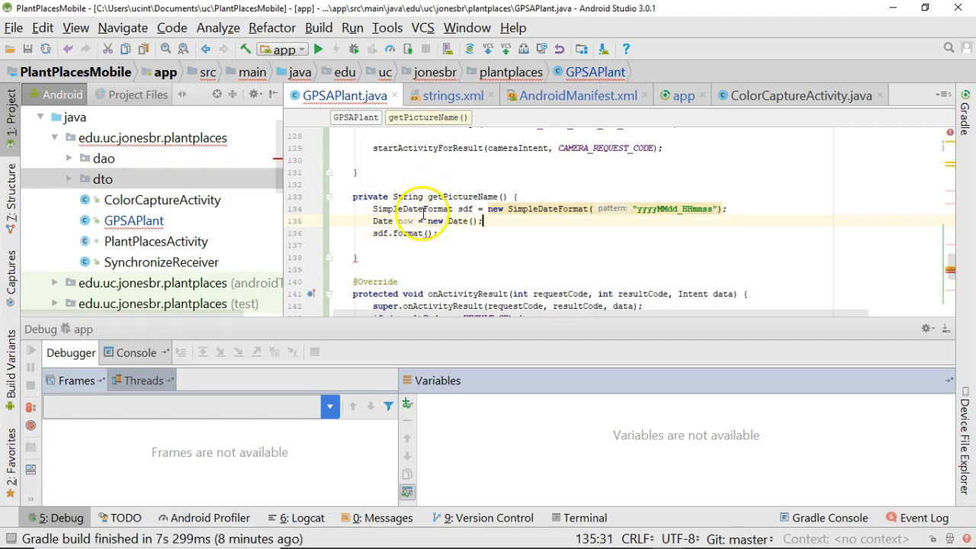
pyautogui.moveTo(404, 220)
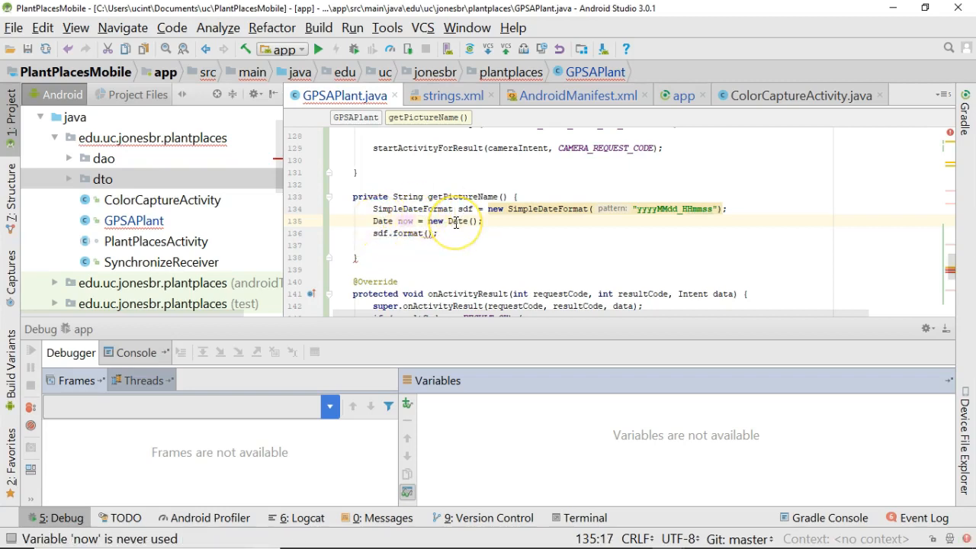
pyautogui.moveTo(424, 233)
pyautogui.write('now')
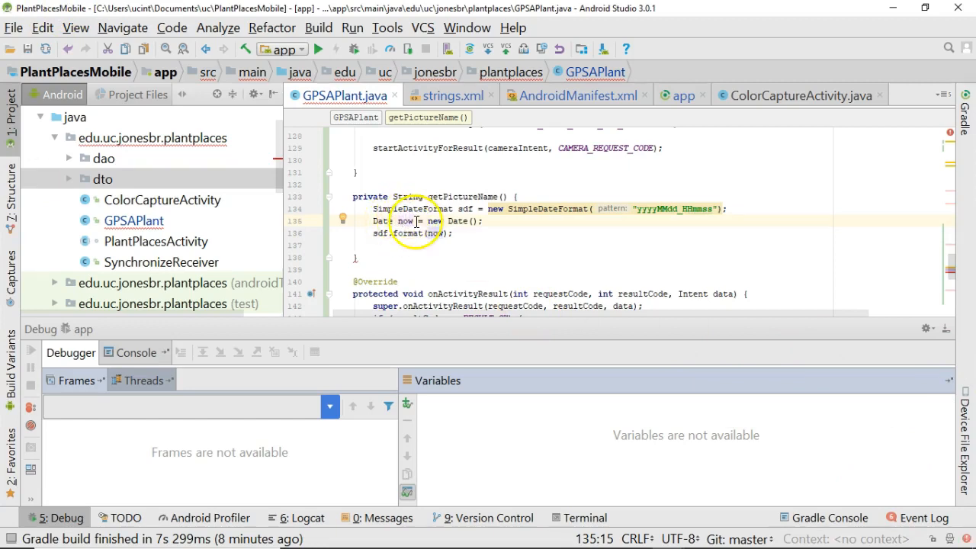
pyautogui.moveTo(411, 226)
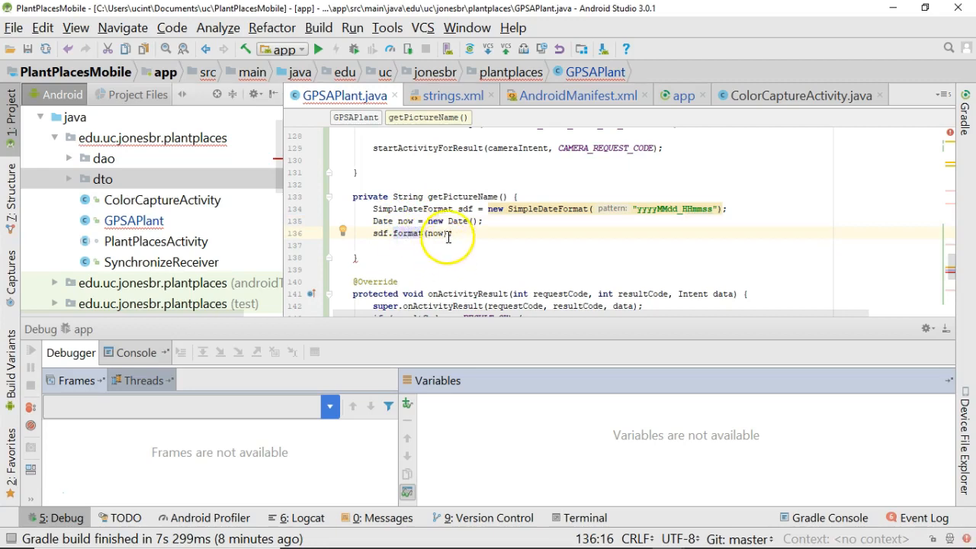
# Store sdf.format(now) in String timestamp and add an "assemble a picture name" comment.
pyautogui.click(404, 221)
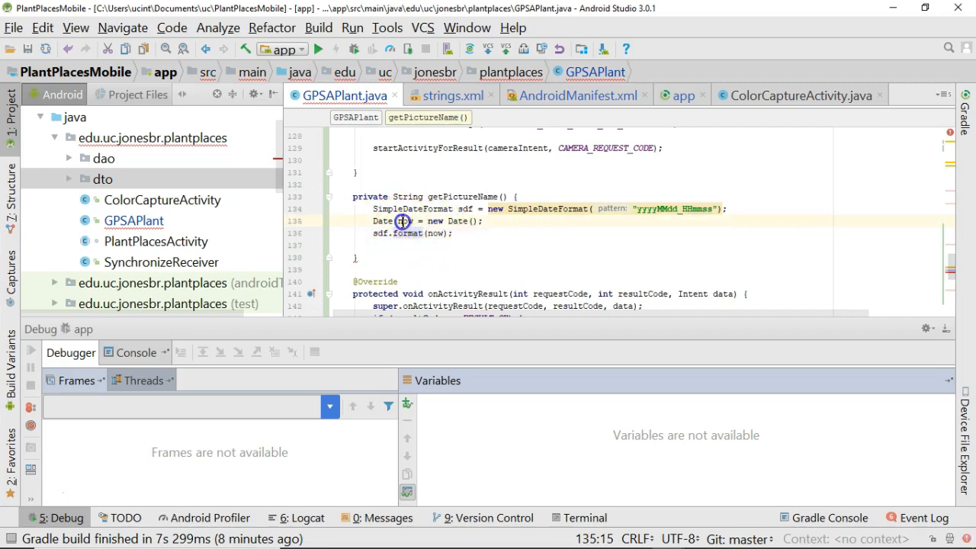
pyautogui.doubleClick(668, 207)
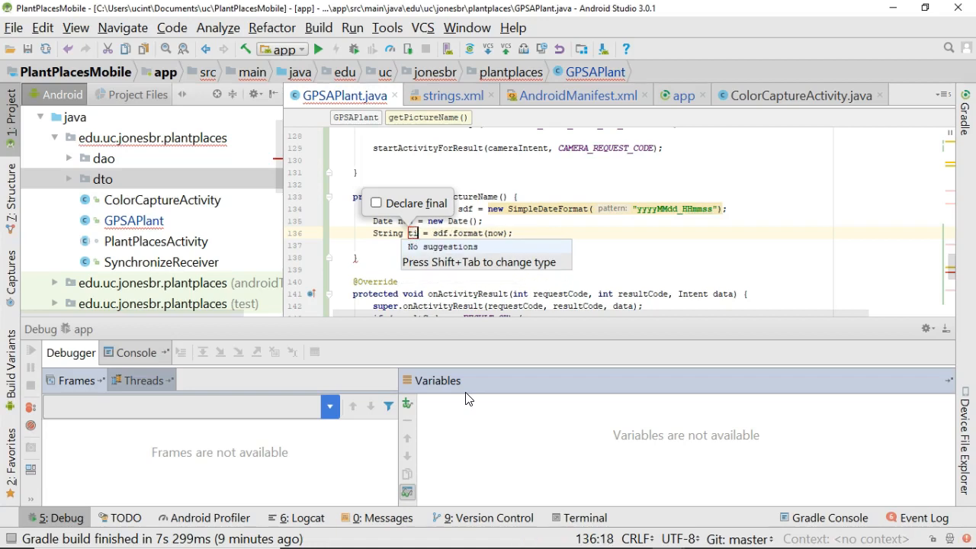
pyautogui.write('timestamp')
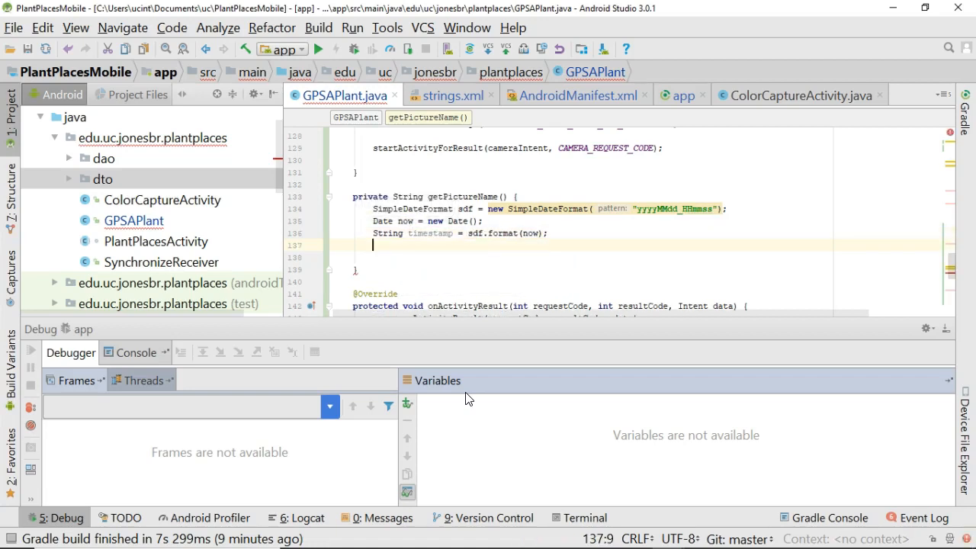
pyautogui.write('// c')
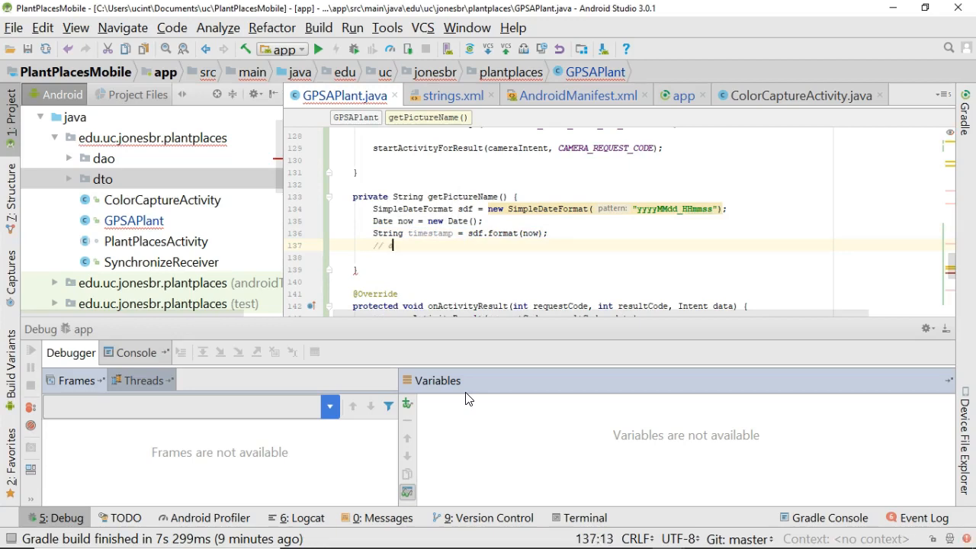
pyautogui.write('assemp')
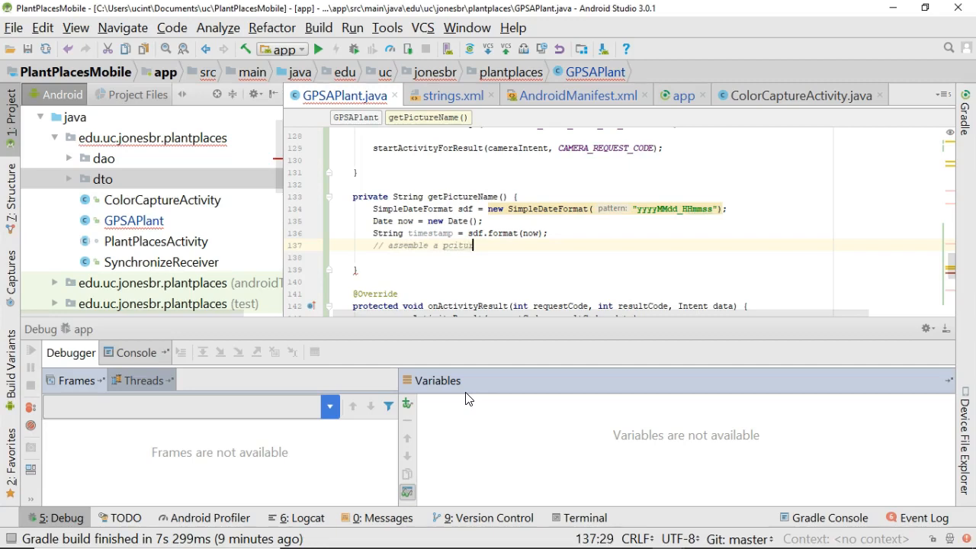
pyautogui.write('picture name')
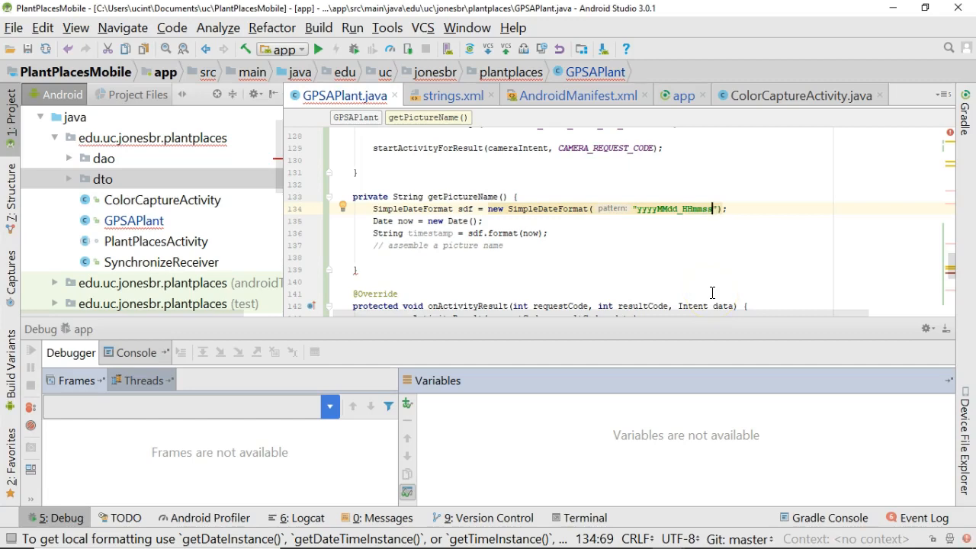
pyautogui.moveTo(609, 241)
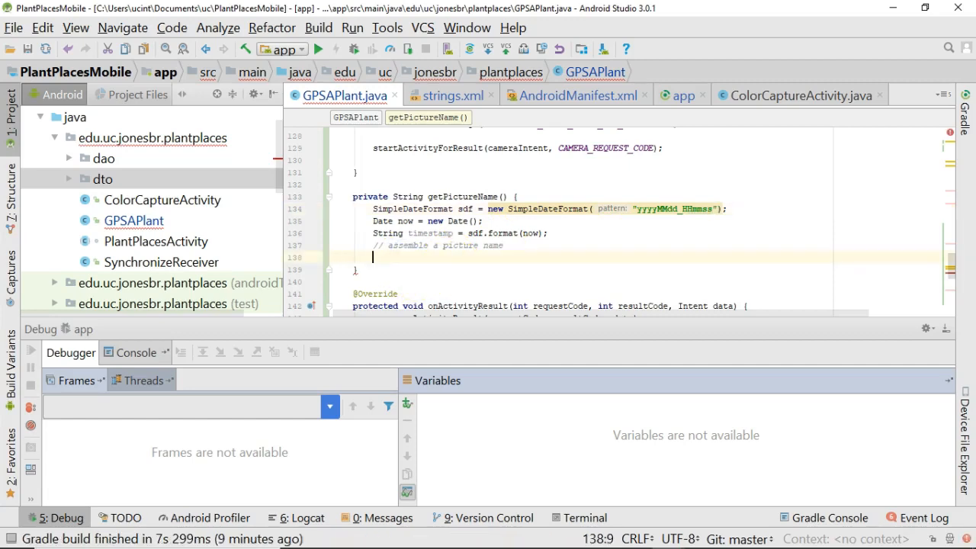
# Build String pictureName = "image" + timestamp + ".jpg" and return pictureName.
pyautogui.write('"image"')
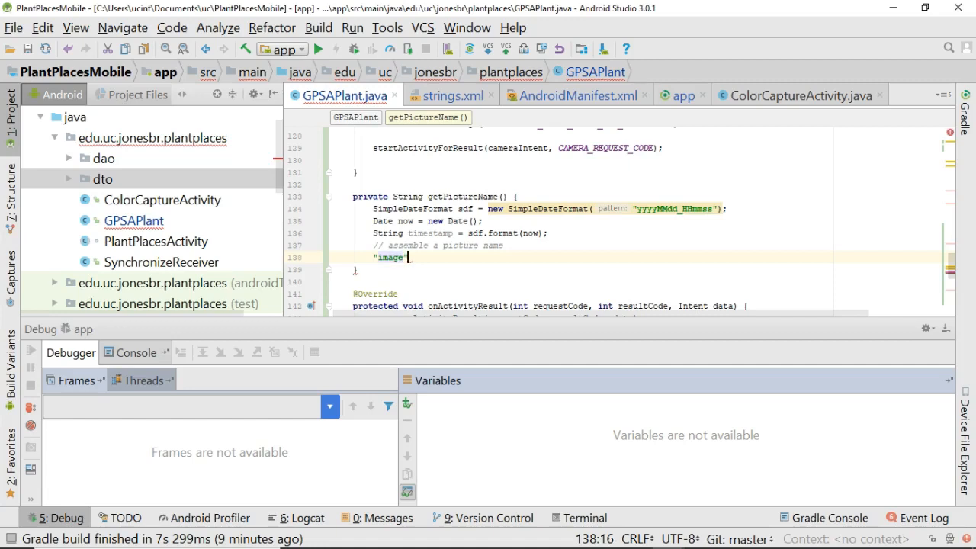
pyautogui.write('+')
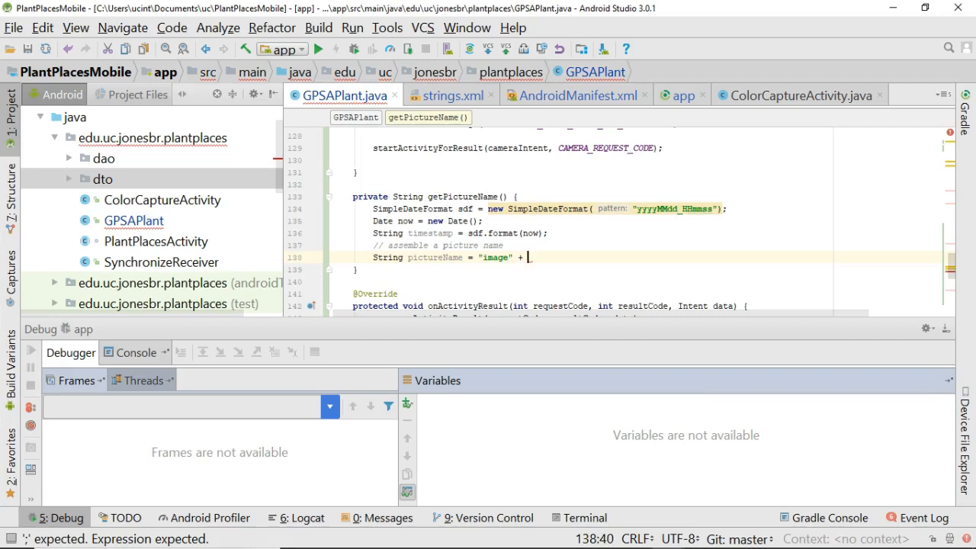
pyautogui.write('timestamp +')
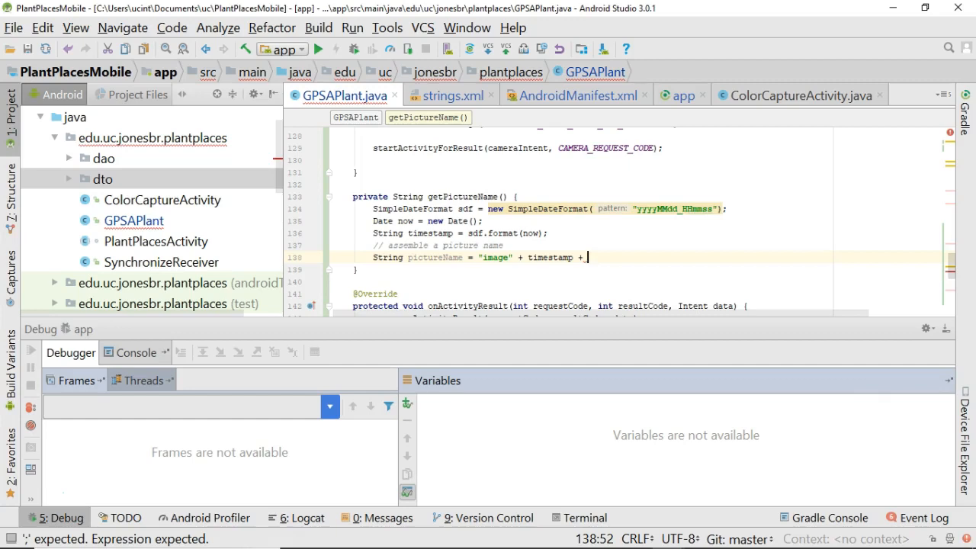
pyautogui.write('".jpg"')
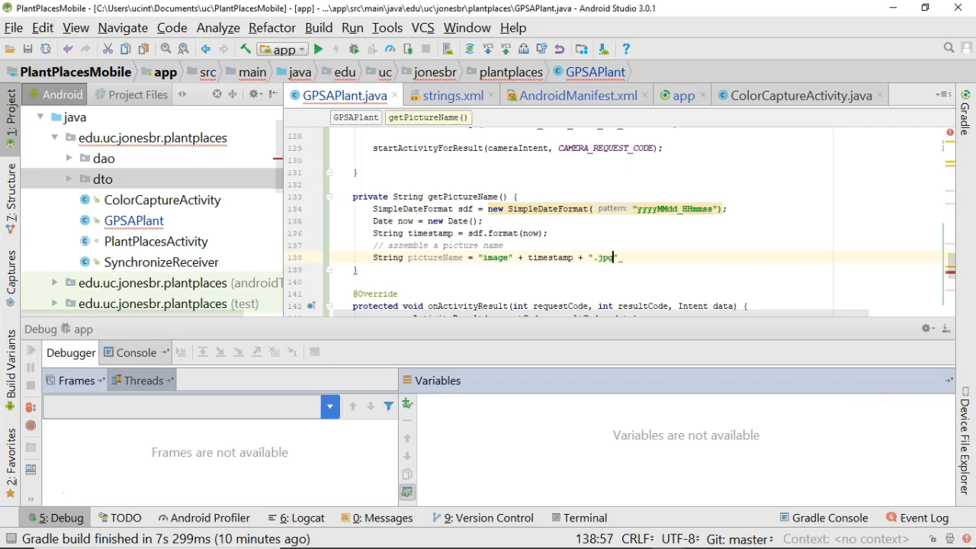
pyautogui.write(';')
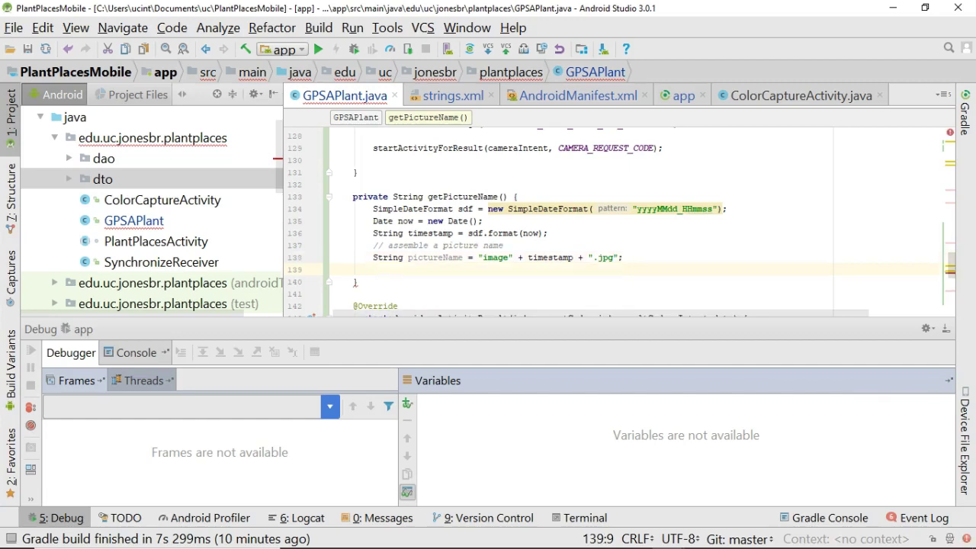
pyautogui.write('return pi')
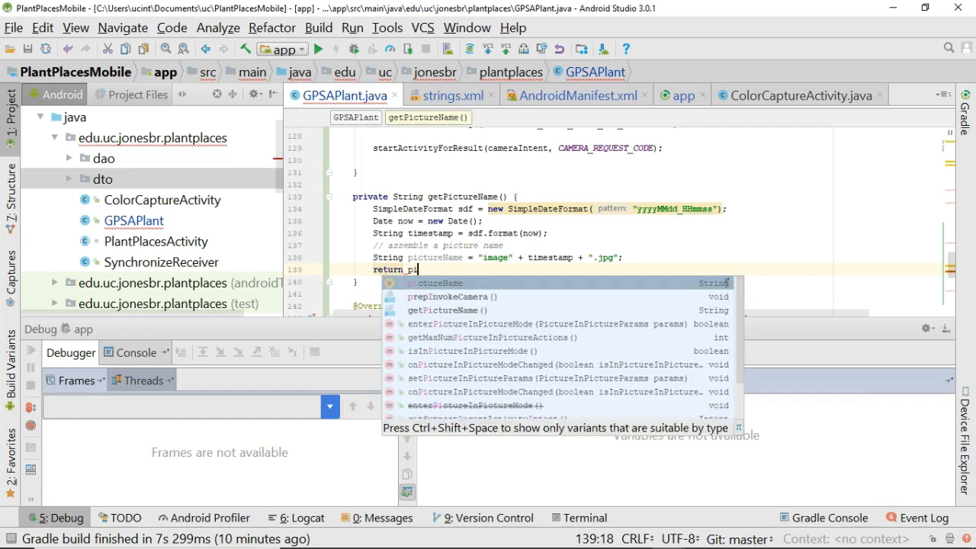
pyautogui.click(435, 282)
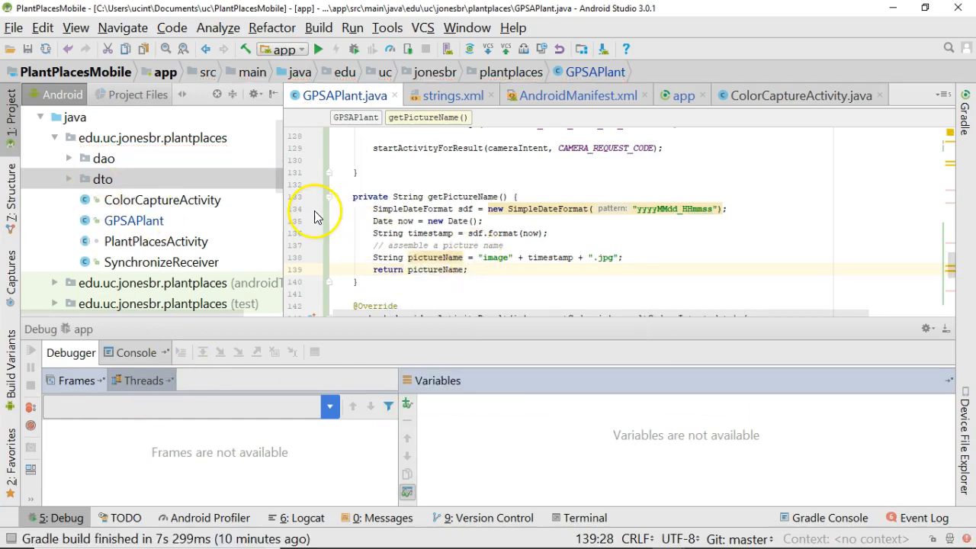
# Launch the app under the debugger and hit the breakpoint at line 116 in invokeCamera.
pyautogui.scroll(3)
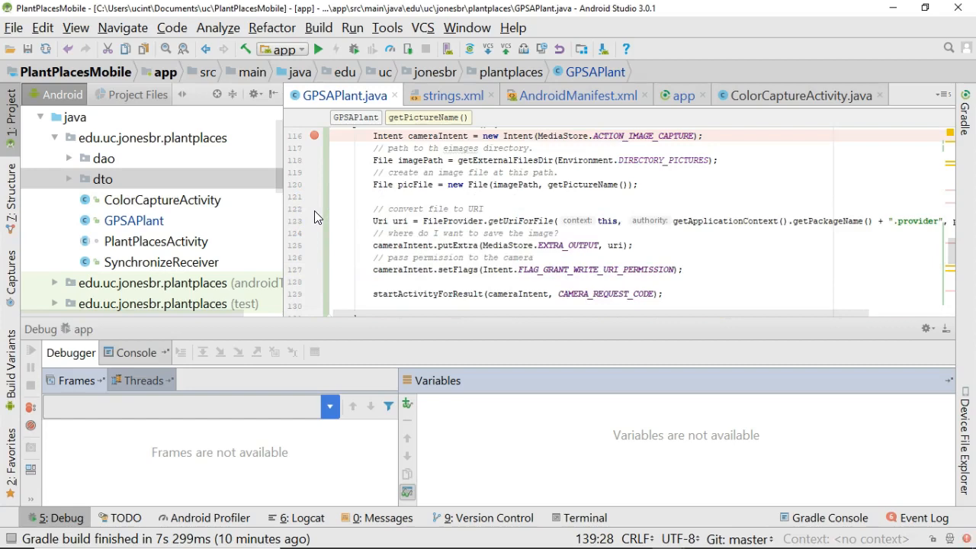
pyautogui.scroll(-3)
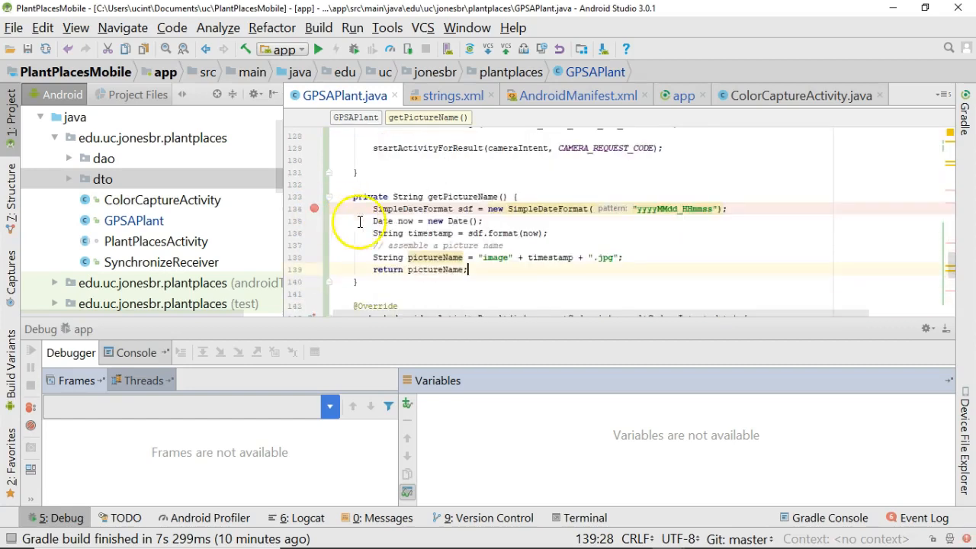
pyautogui.scroll(3)
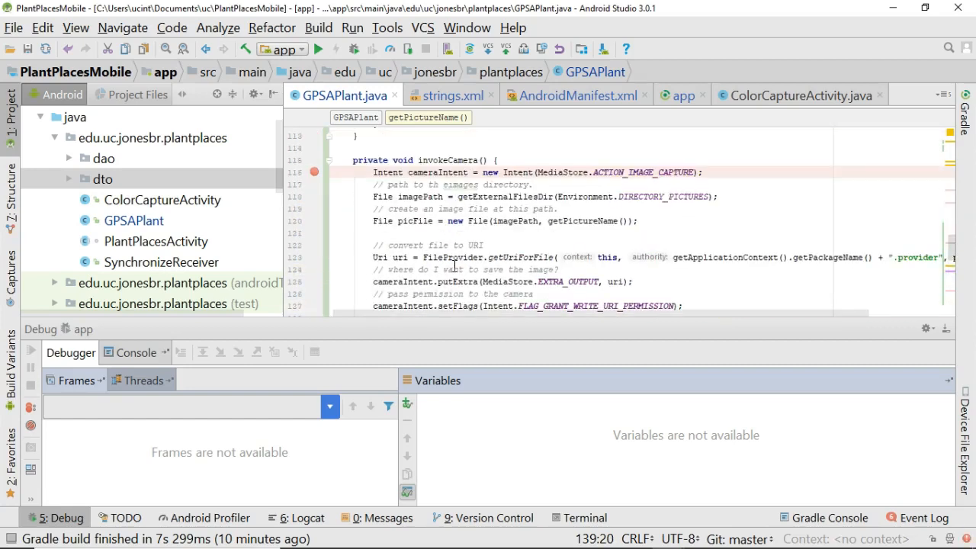
pyautogui.doubleClick(583, 221)
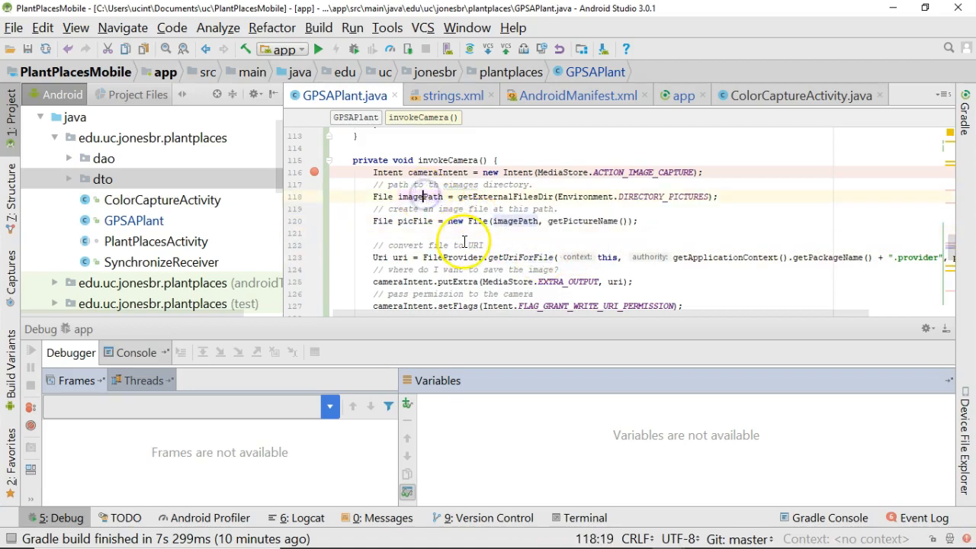
pyautogui.click(546, 221)
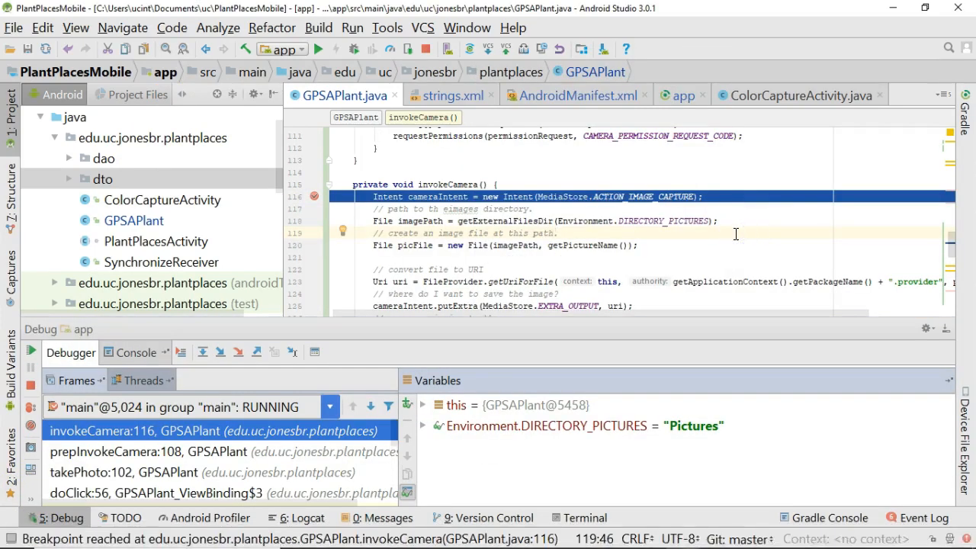
# Step over to the picFile creation line and collapse the Debug panel to see the code.
pyautogui.click(220, 352)
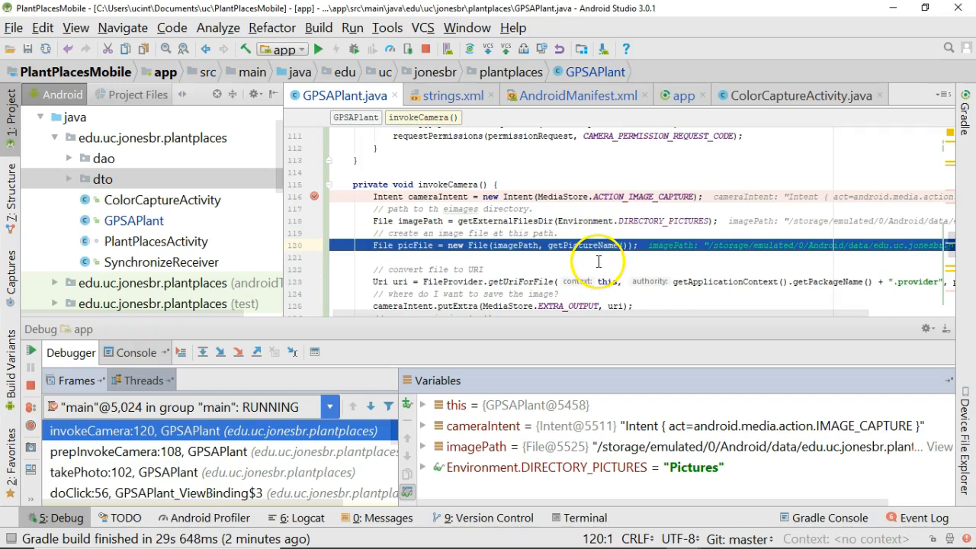
pyautogui.moveTo(593, 293)
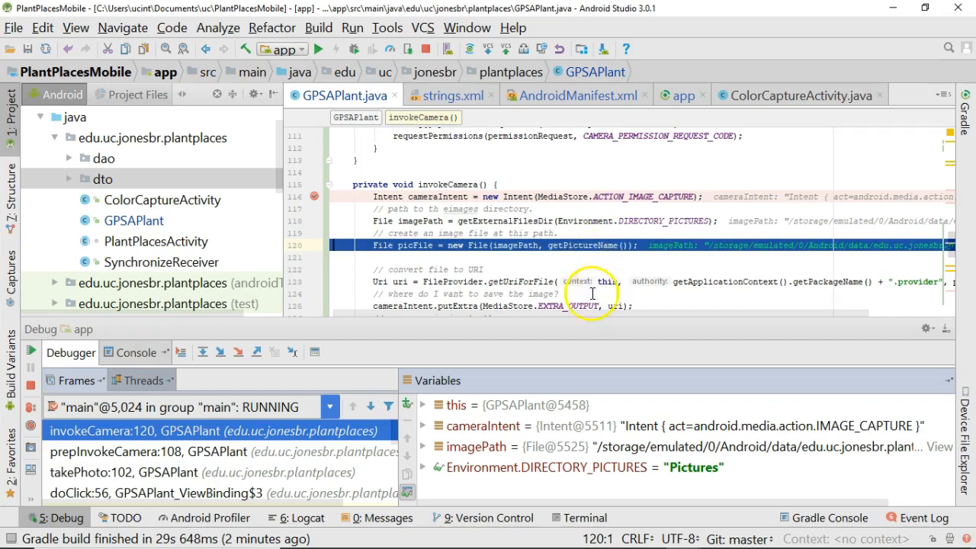
pyautogui.moveTo(245, 60)
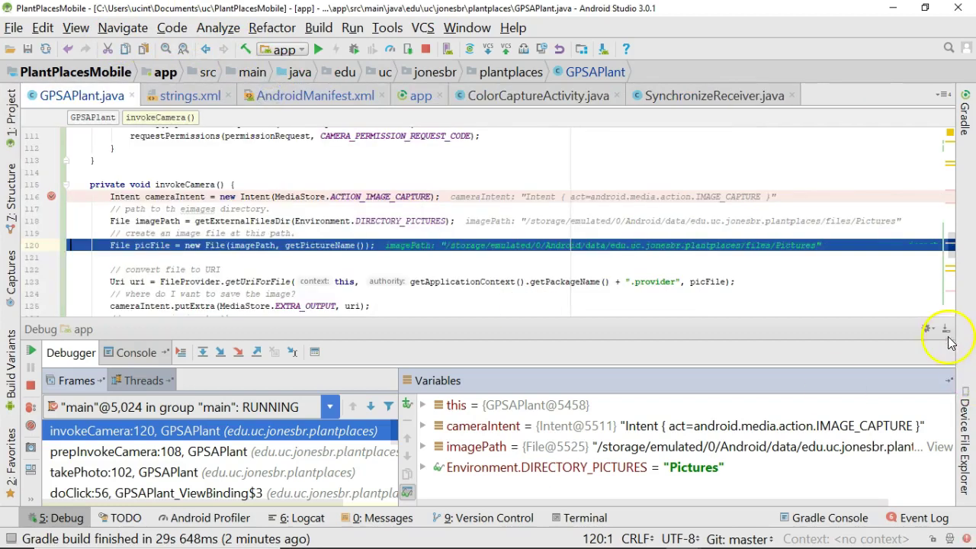
pyautogui.click(947, 329)
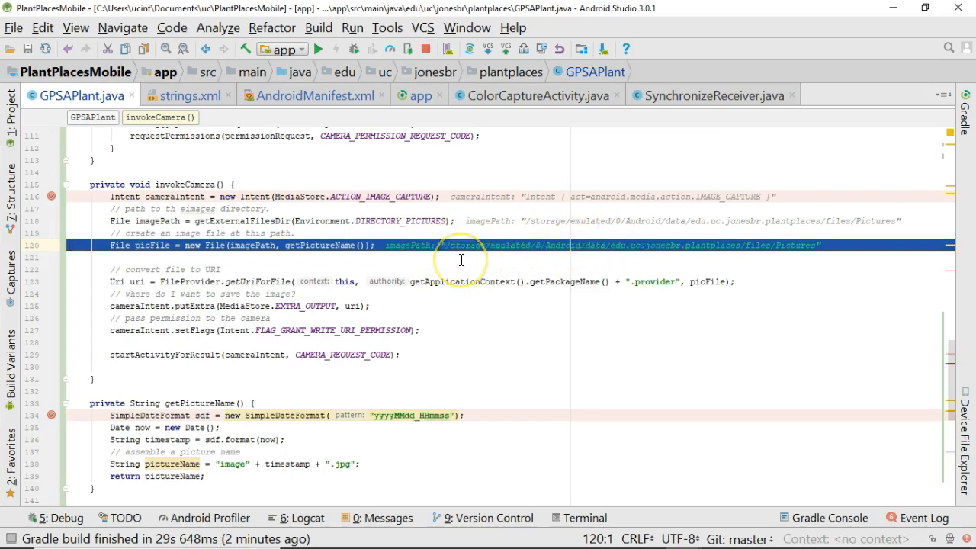
pyautogui.moveTo(502, 236)
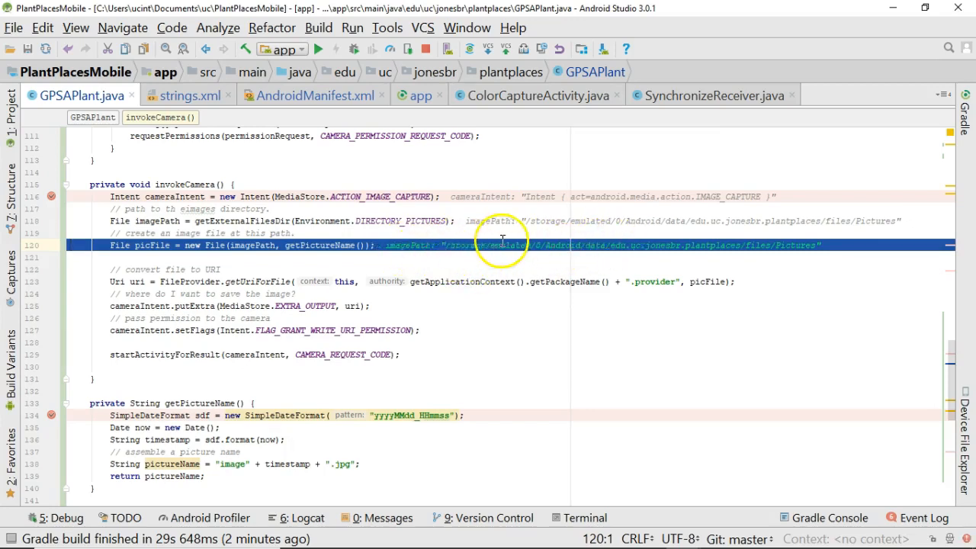
pyautogui.moveTo(323, 246)
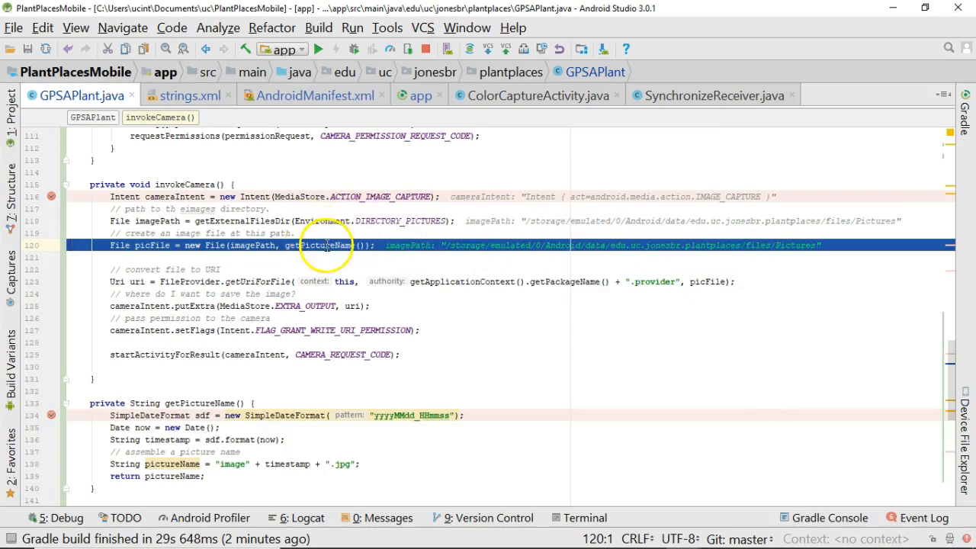
pyautogui.moveTo(619, 238)
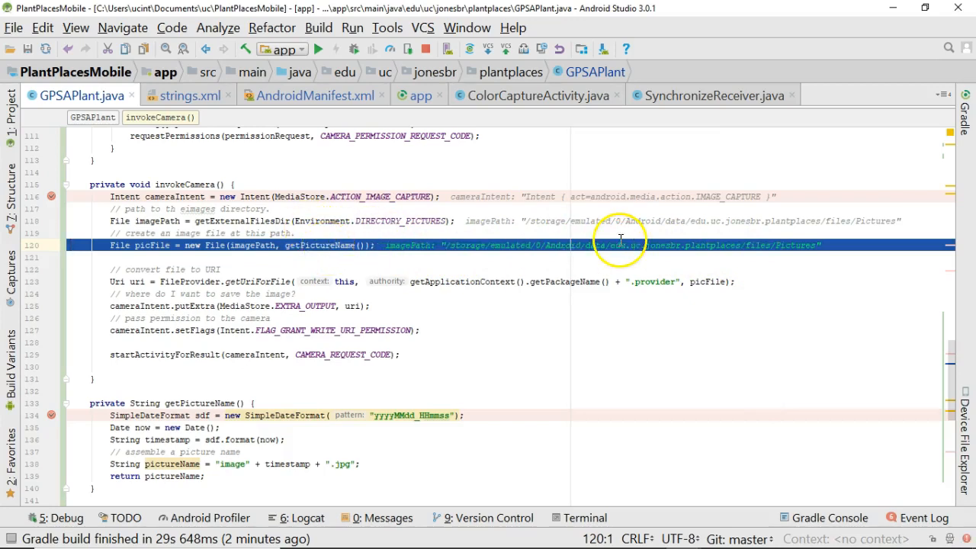
pyautogui.moveTo(833, 232)
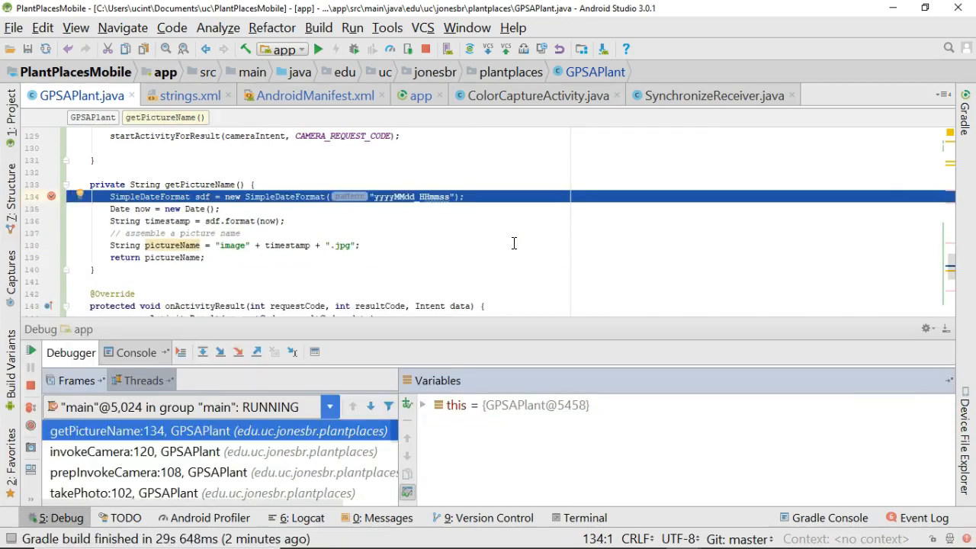
pyautogui.moveTo(454, 427)
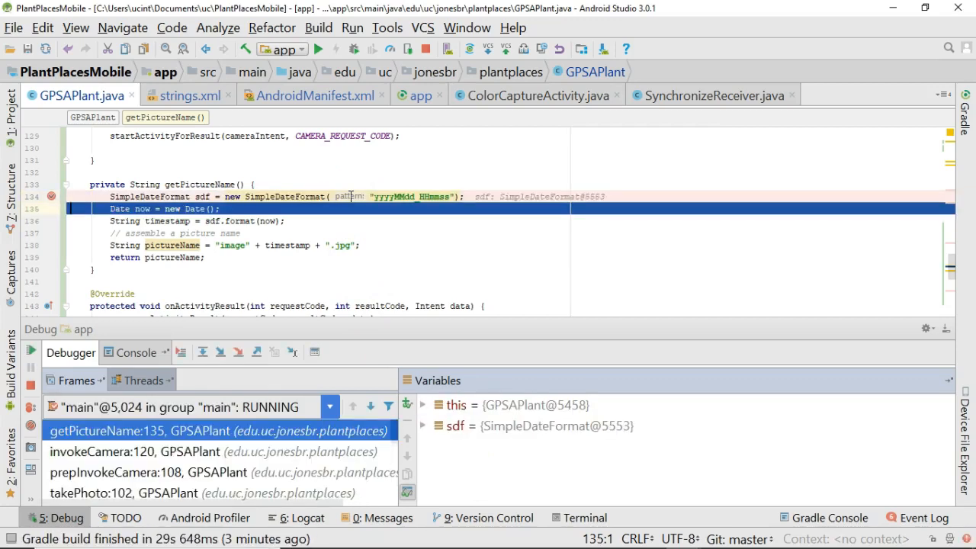
# Inspect the now Date variable and step past the line producing timestamp "20180608_023429".
pyautogui.click(219, 351)
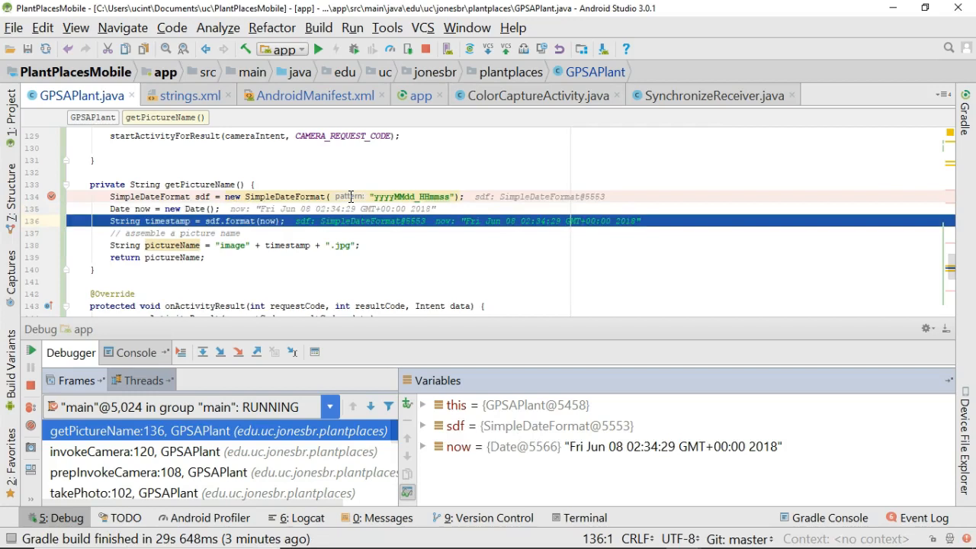
pyautogui.moveTo(509, 441)
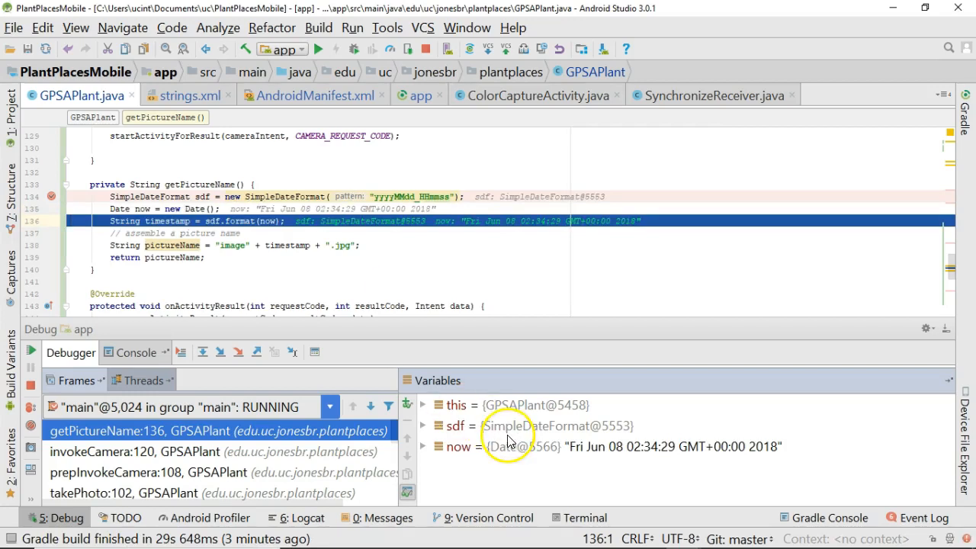
pyautogui.click(424, 445)
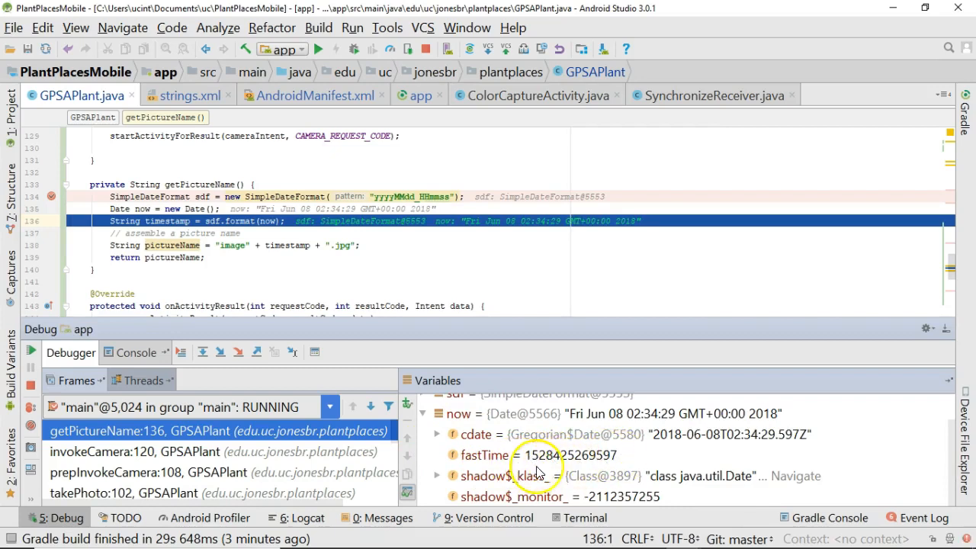
pyautogui.moveTo(610, 464)
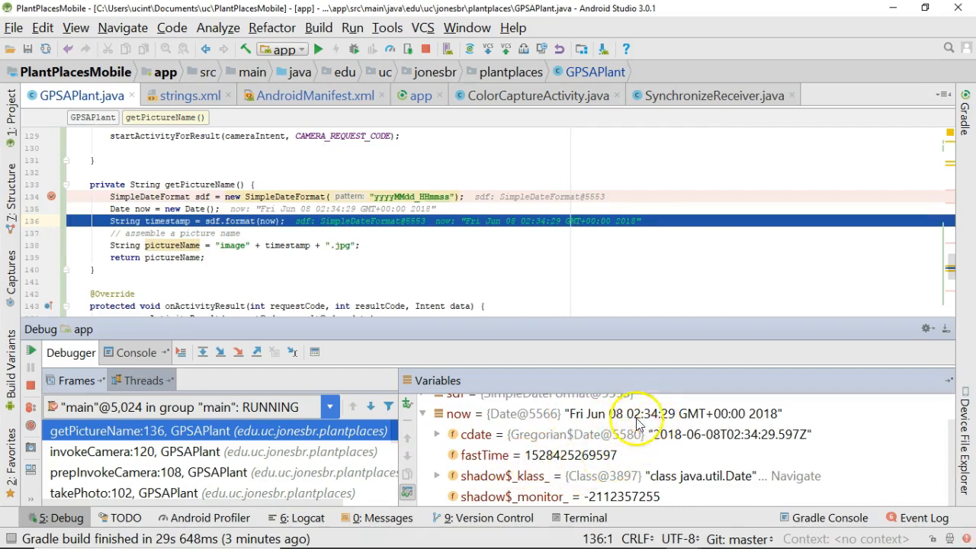
pyautogui.moveTo(622, 424)
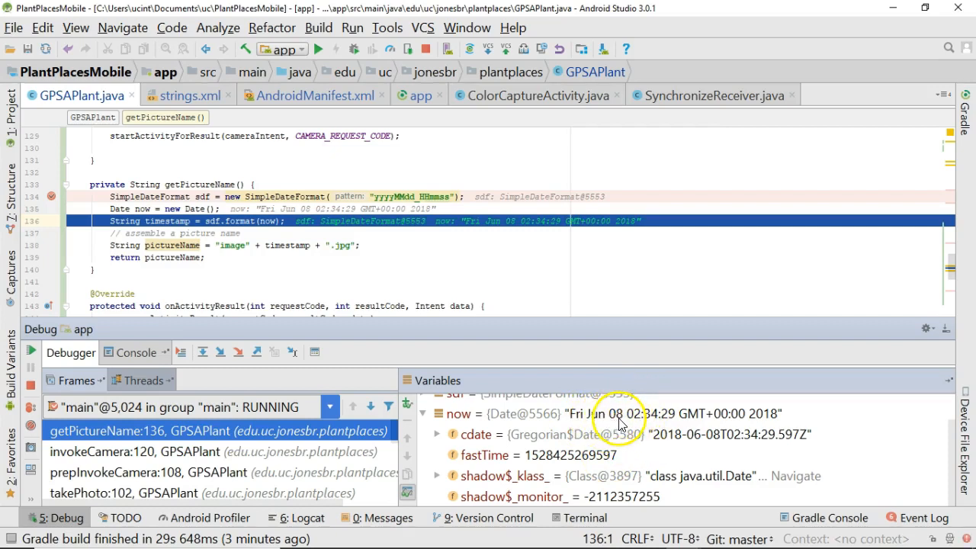
pyautogui.moveTo(648, 424)
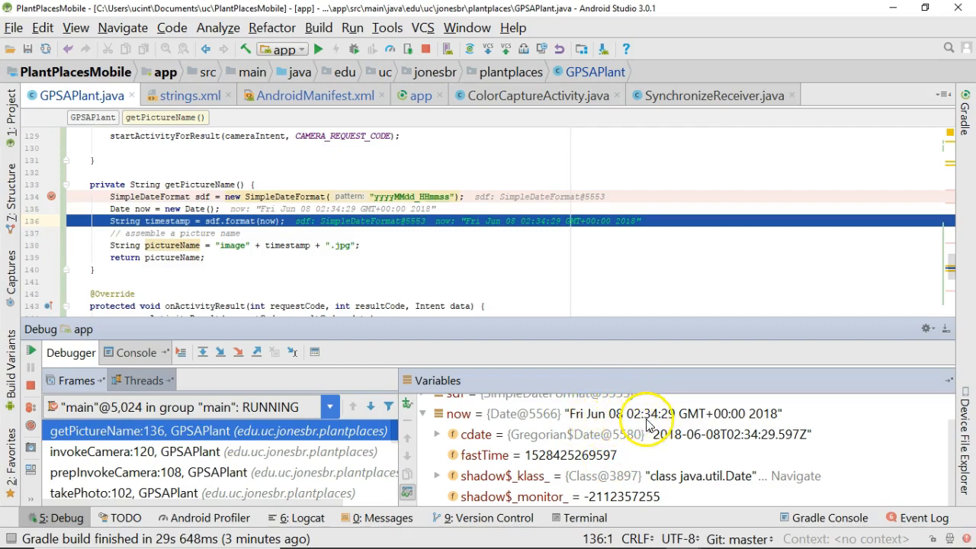
pyautogui.moveTo(277, 280)
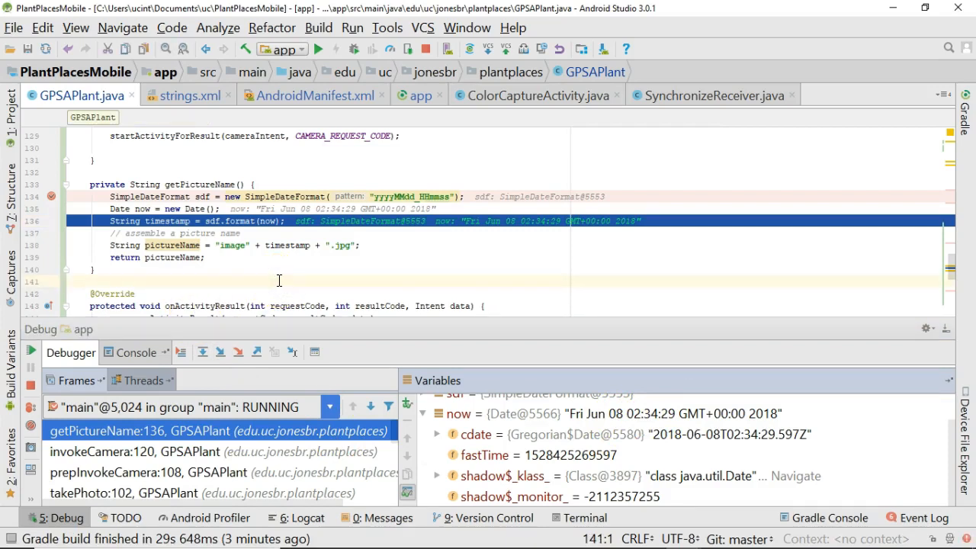
pyautogui.click(219, 351)
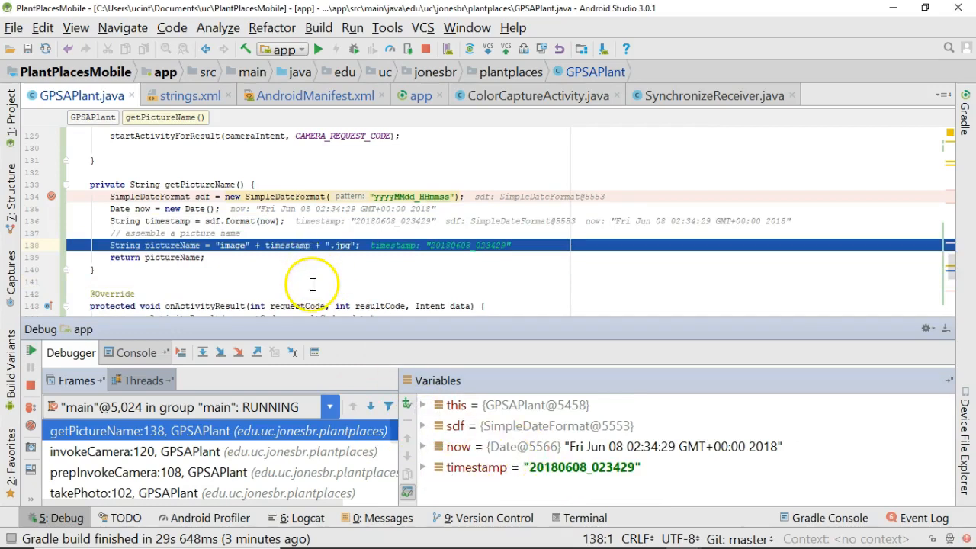
pyautogui.moveTo(526, 485)
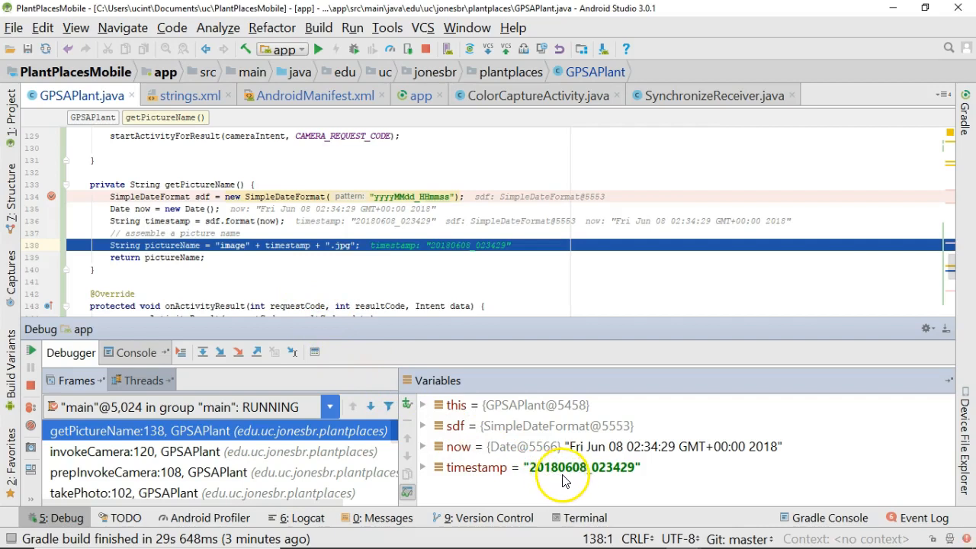
pyautogui.moveTo(612, 476)
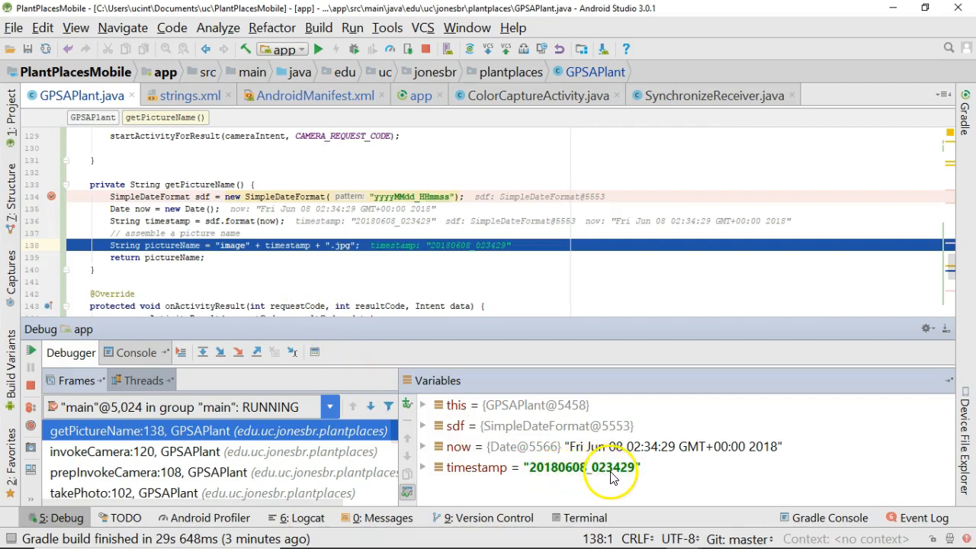
pyautogui.moveTo(628, 471)
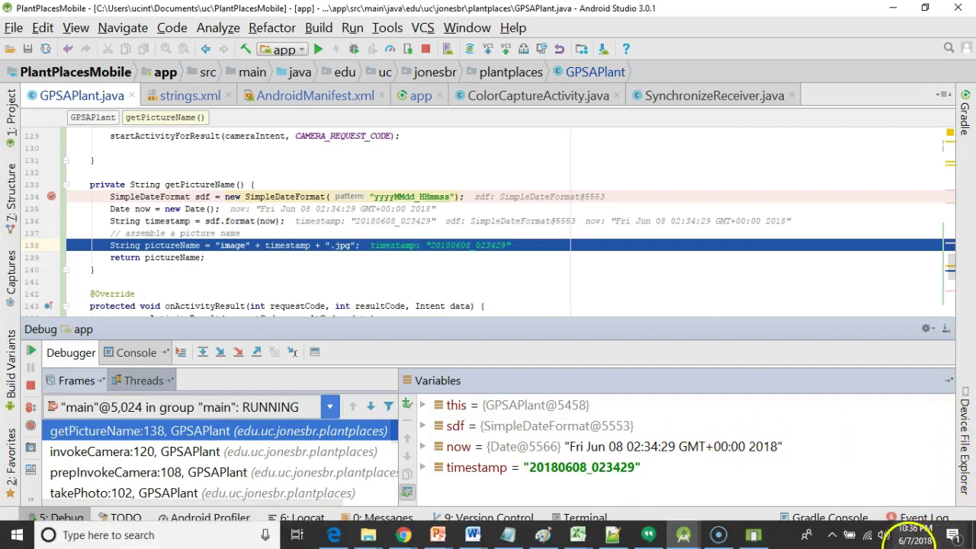
pyautogui.moveTo(922, 536)
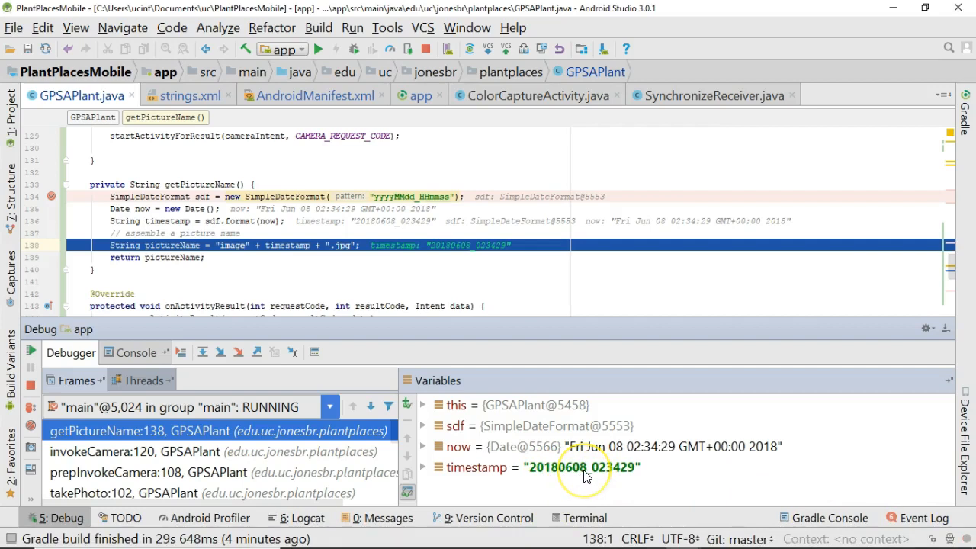
pyautogui.moveTo(600, 470)
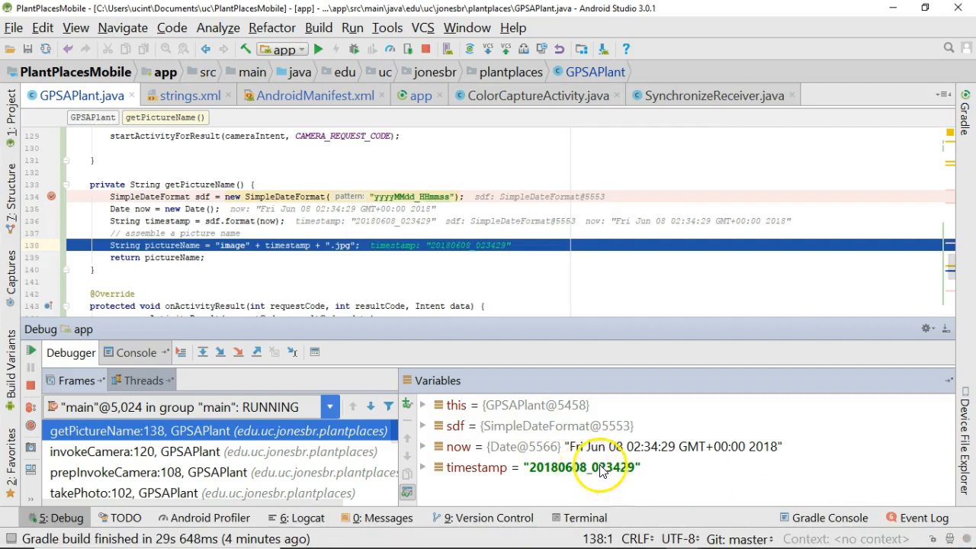
pyautogui.moveTo(618, 473)
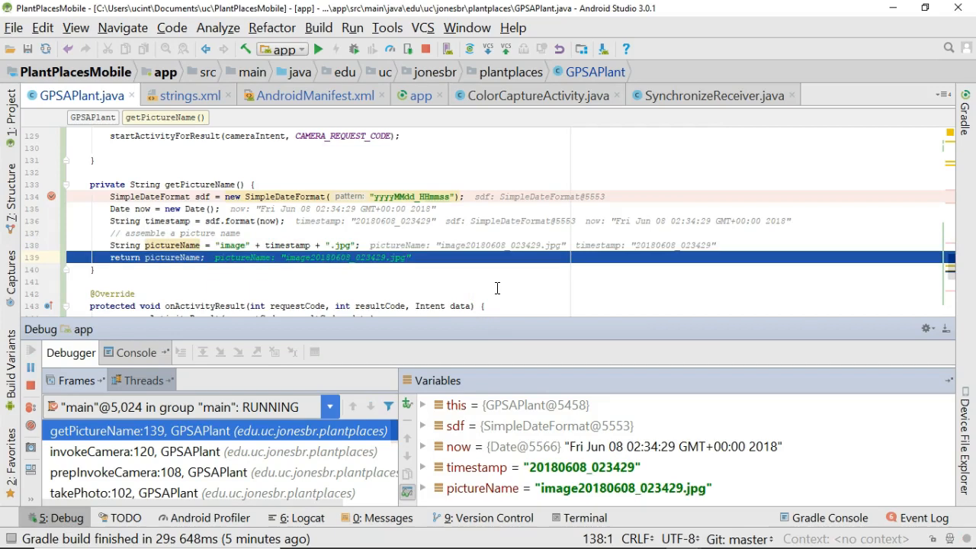
pyautogui.moveTo(171, 244)
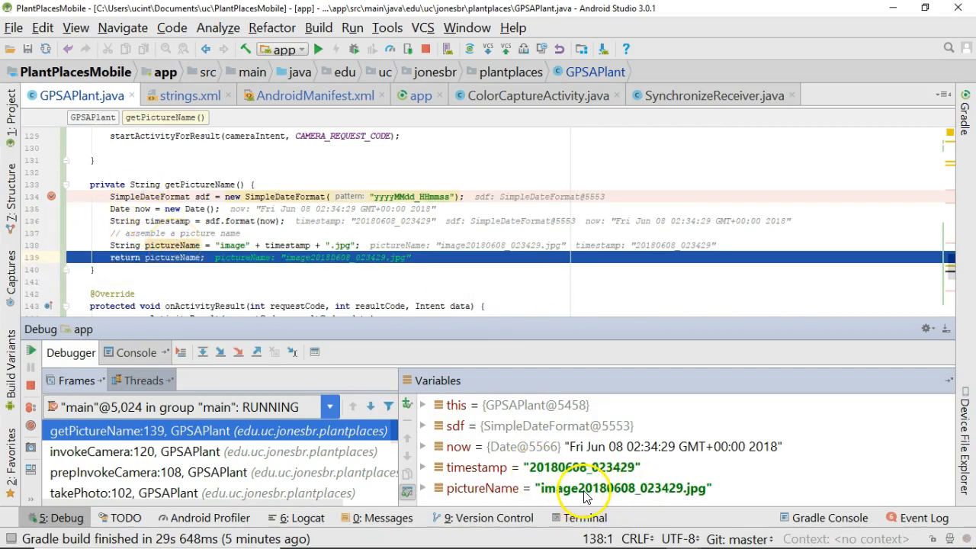
pyautogui.moveTo(625, 494)
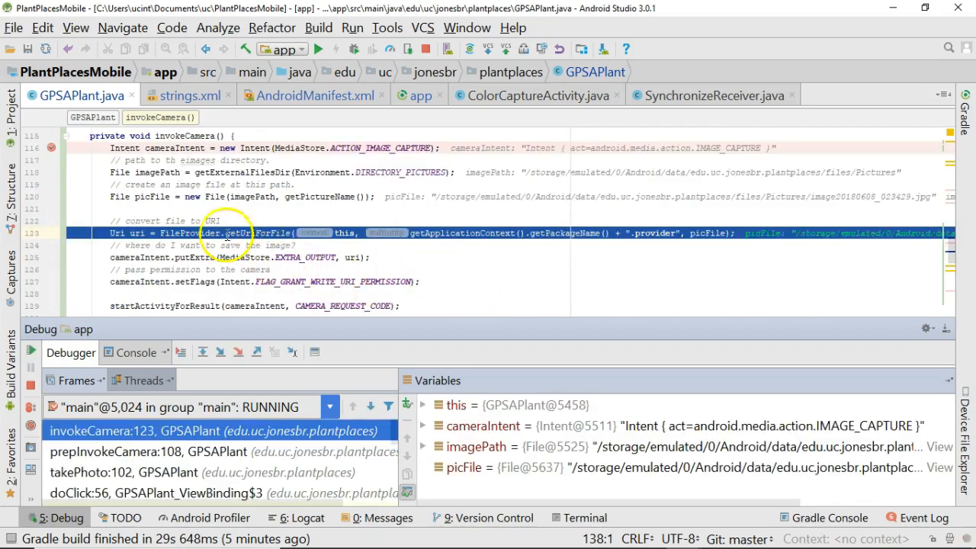
pyautogui.moveTo(156, 196)
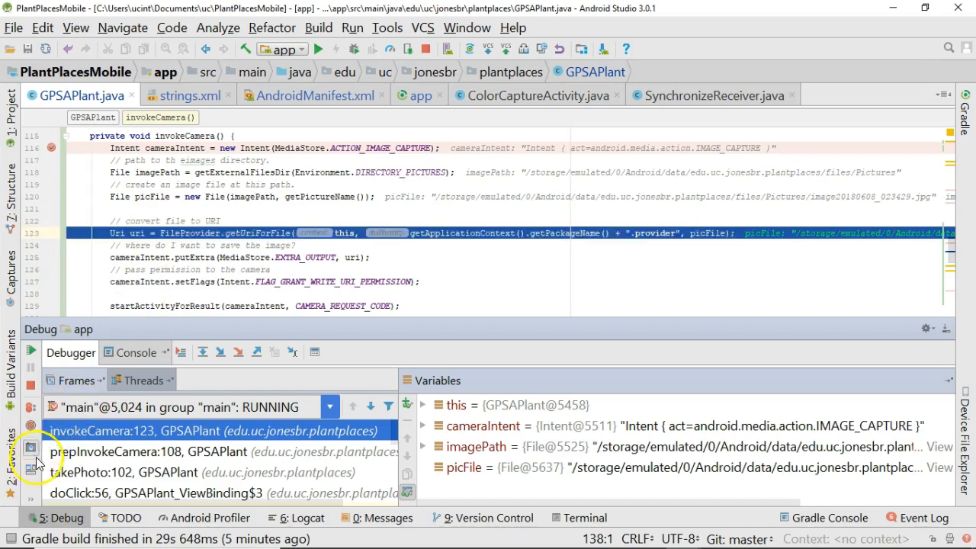
pyautogui.moveTo(30, 349)
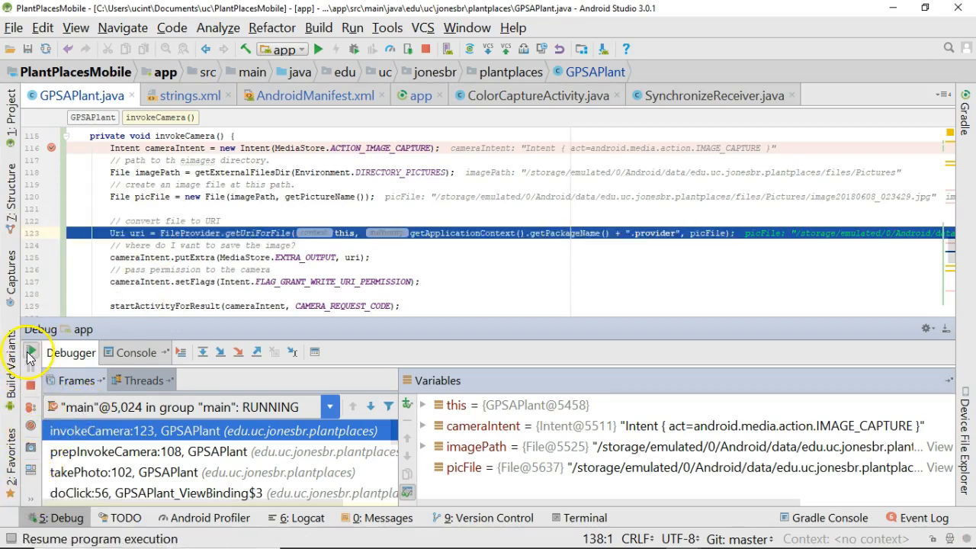
pyautogui.moveTo(411, 172)
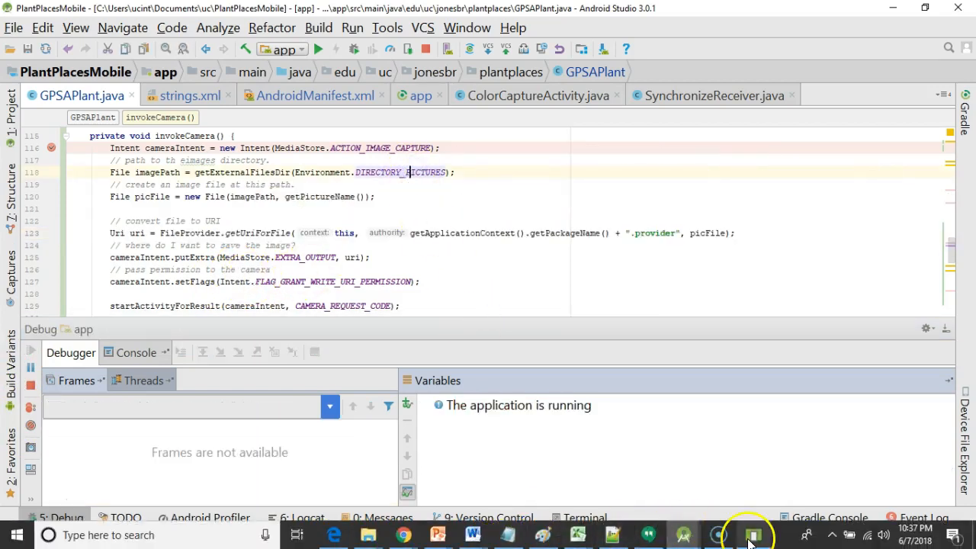
# Take and accept a second photo in the emulator so the getPictureName breakpoint hits again.
pyautogui.click(750, 533)
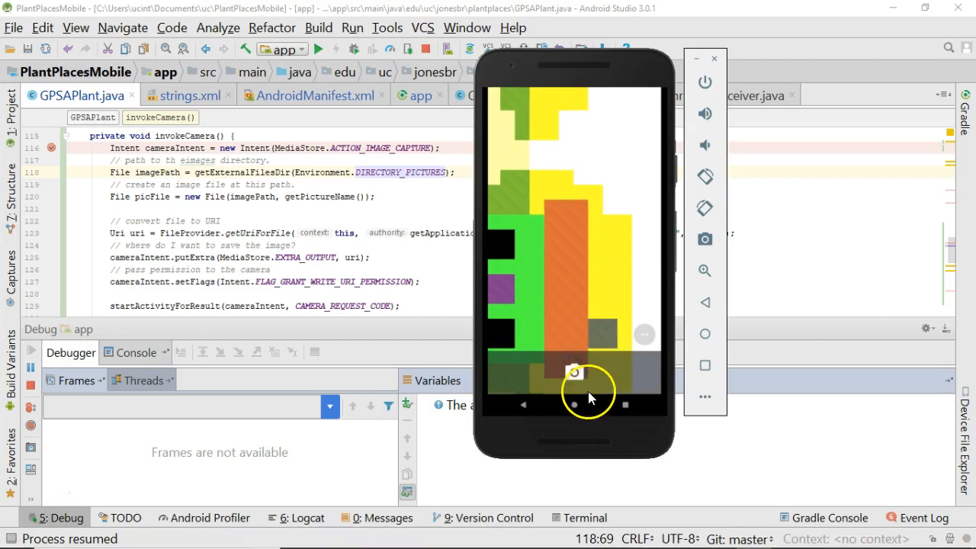
pyautogui.click(574, 372)
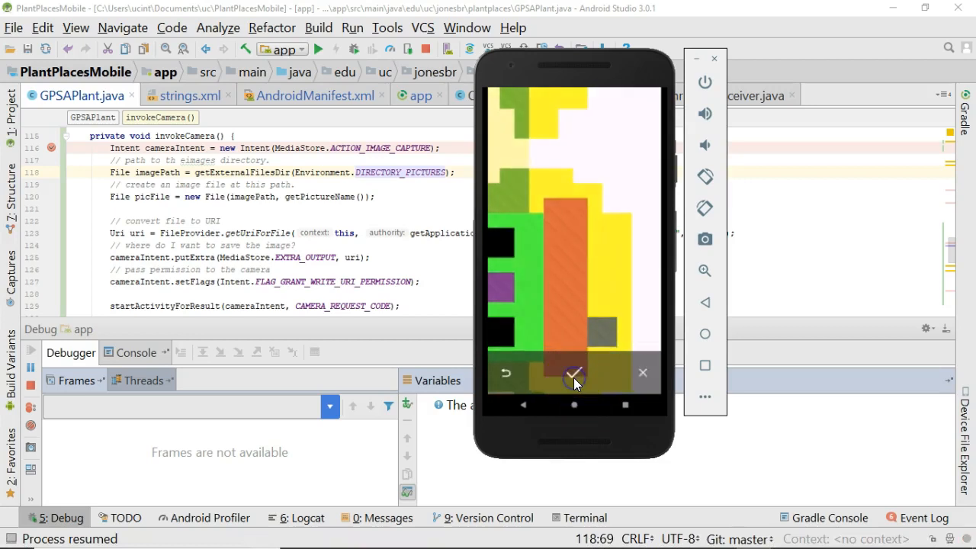
pyautogui.click(573, 372)
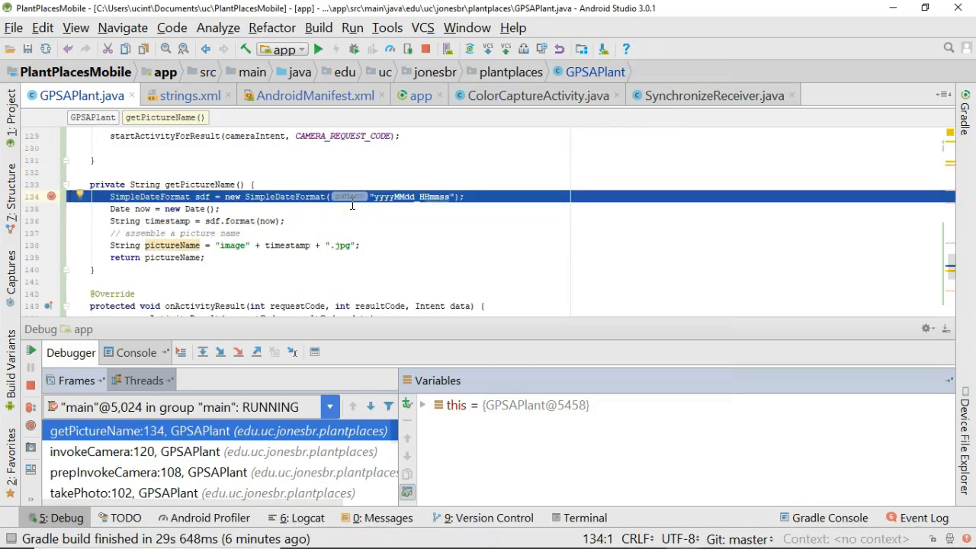
# Verify pictureName is image20180608_023739.jpg on the second pass, then resume the app.
pyautogui.click(203, 350)
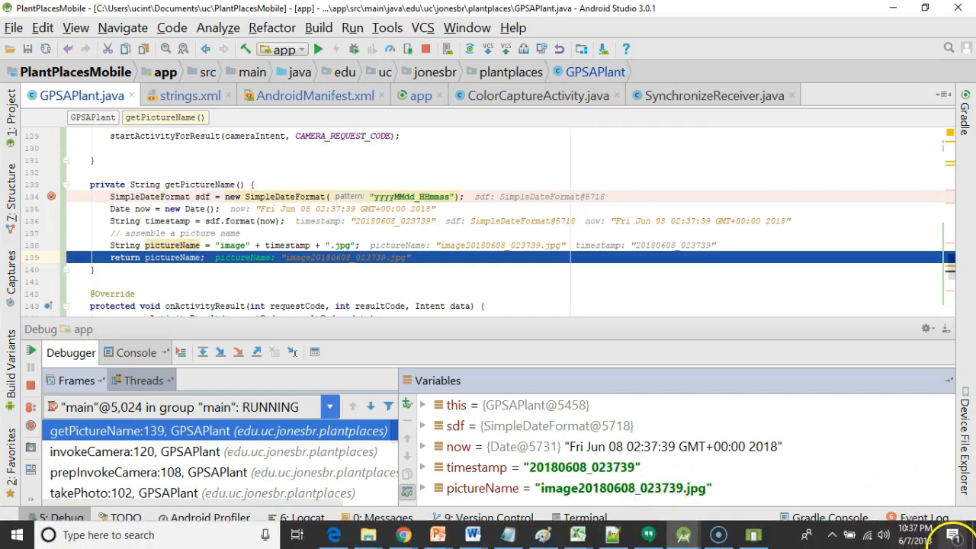
pyautogui.moveTo(515, 201)
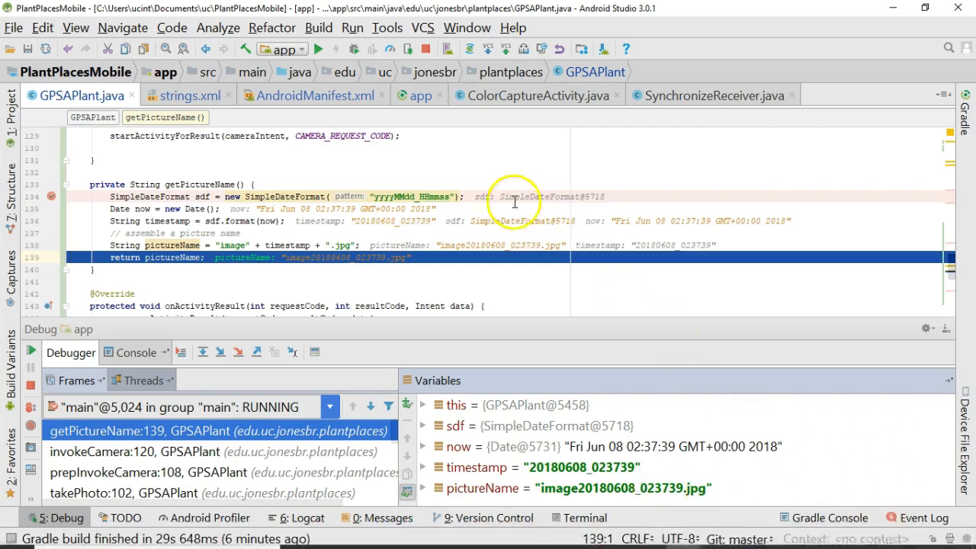
pyautogui.moveTo(497, 170)
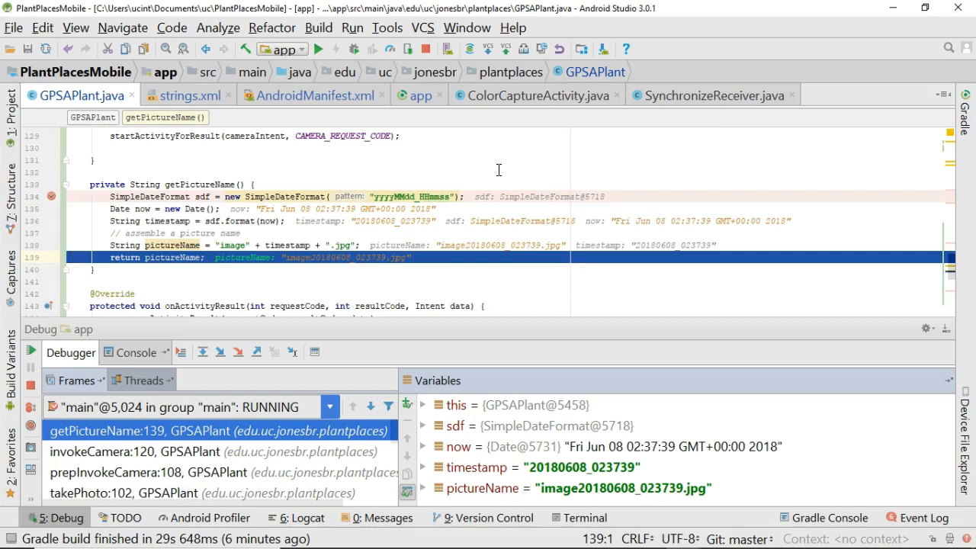
pyautogui.click(31, 349)
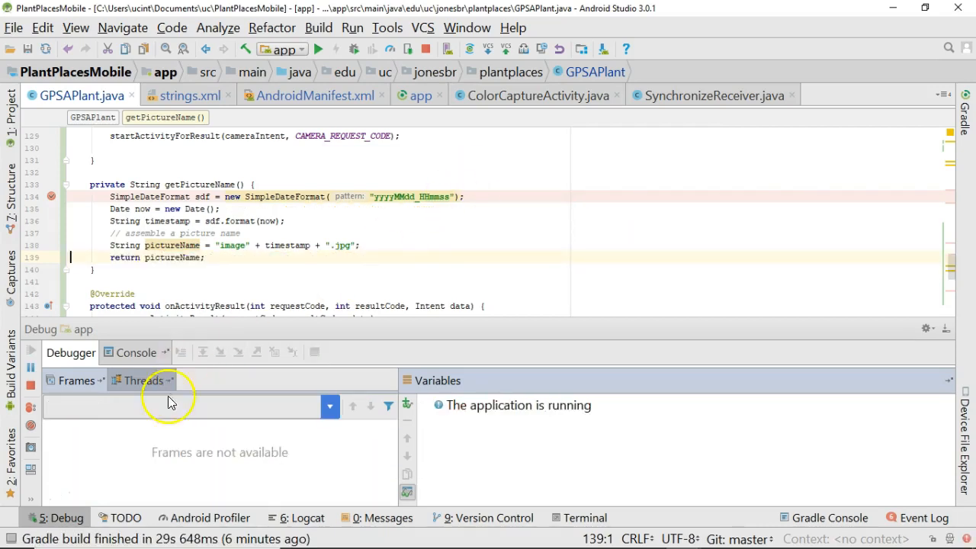